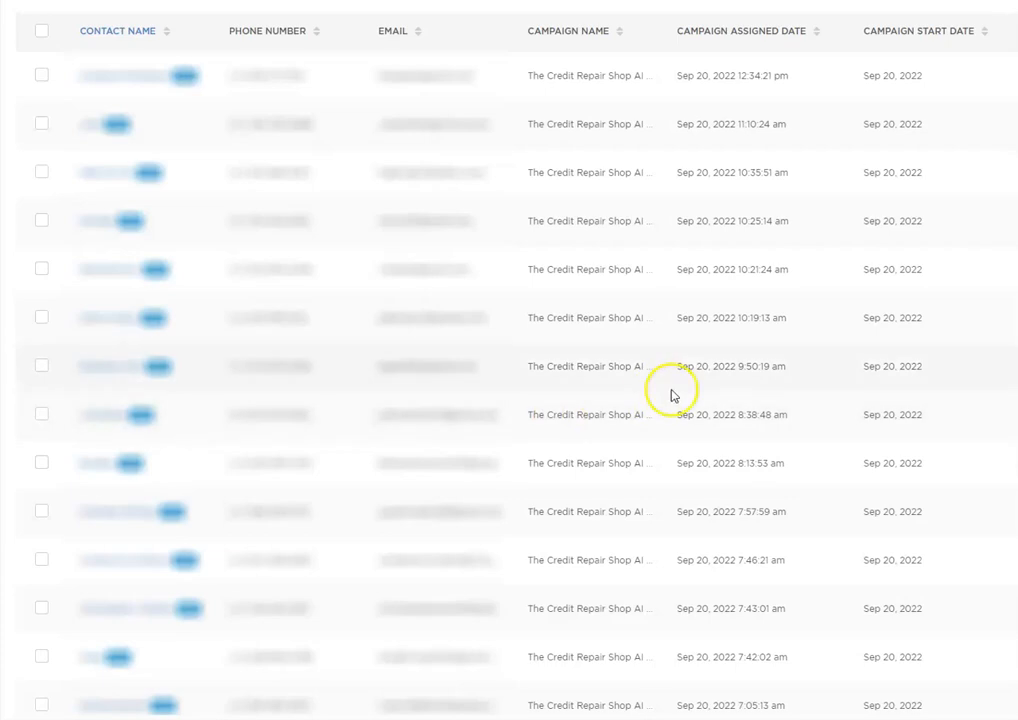
mouse_move(818, 322)
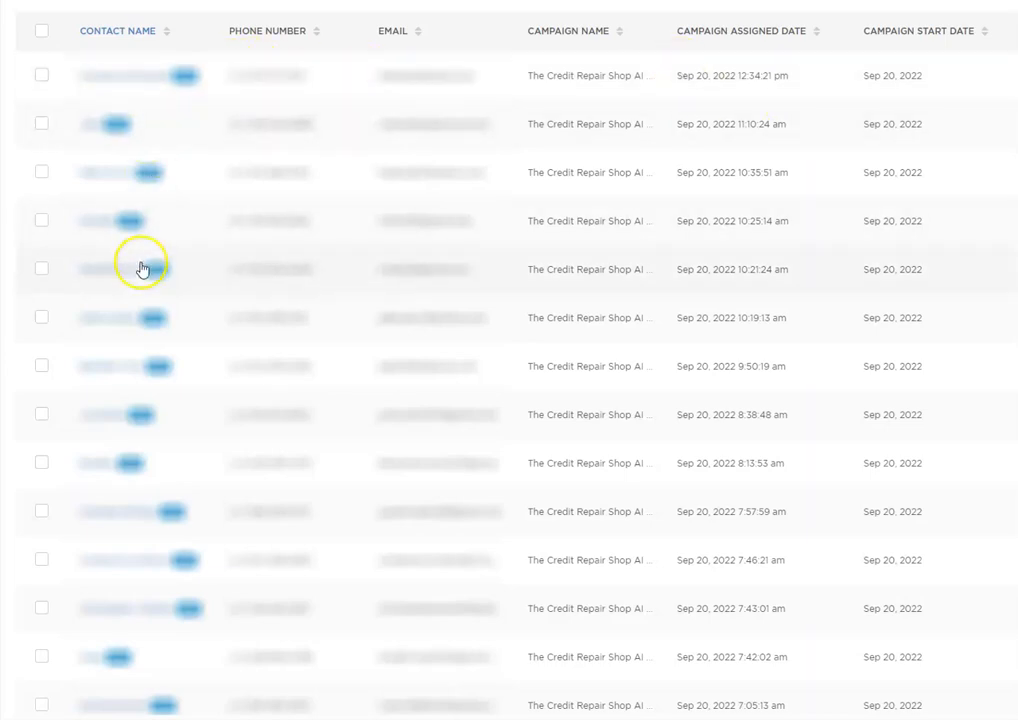
mouse_move(756, 430)
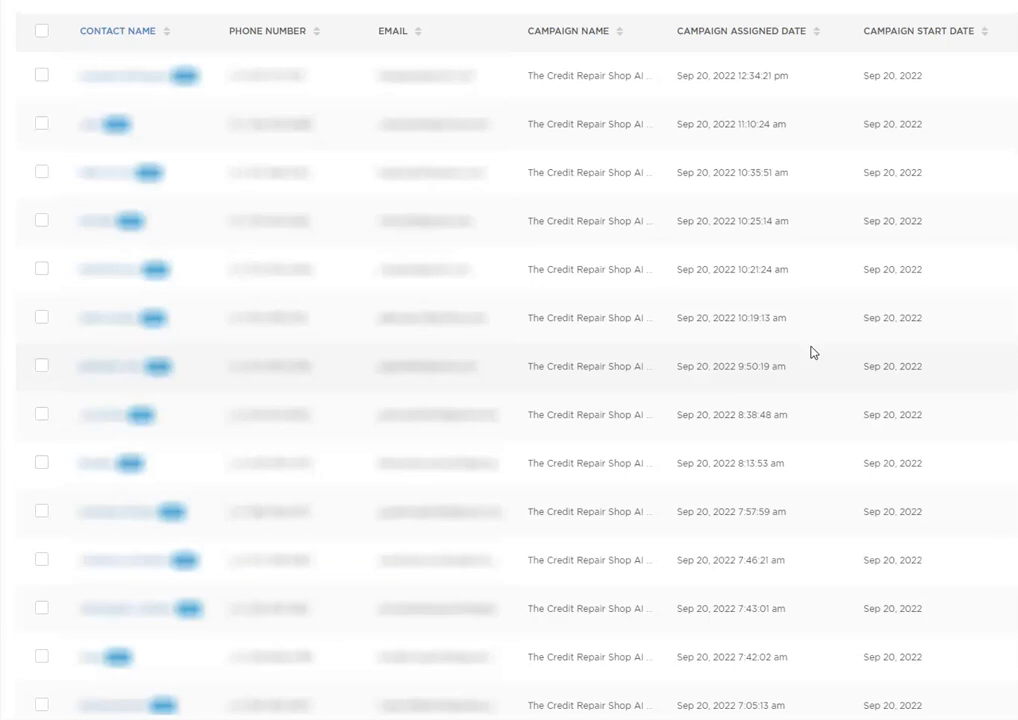
mouse_move(812, 338)
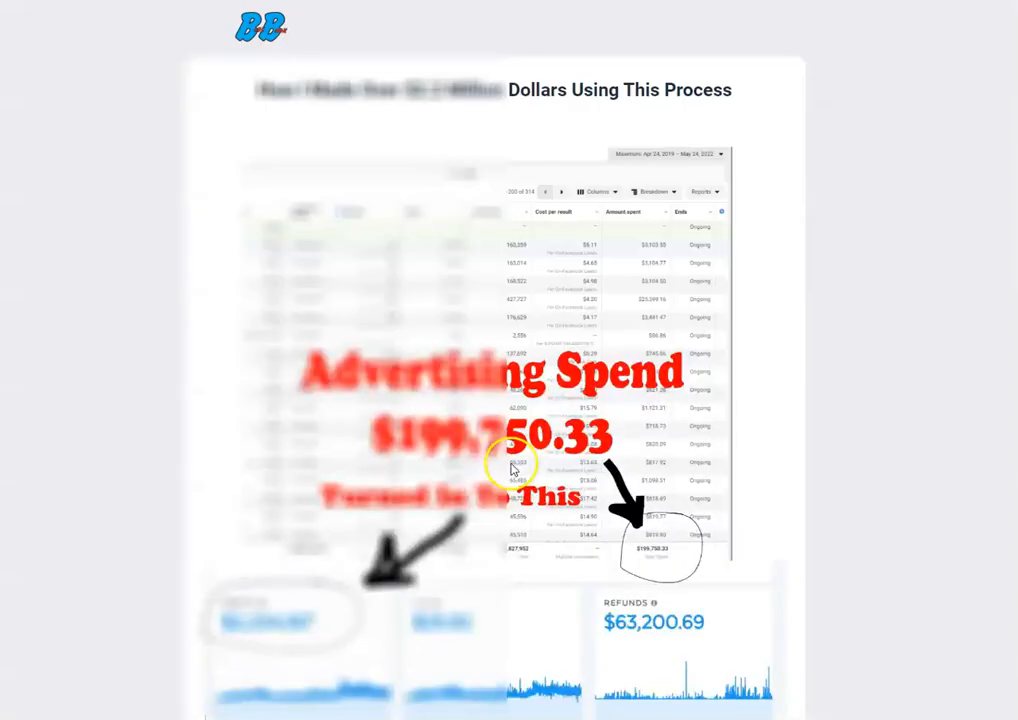
mouse_move(756, 380)
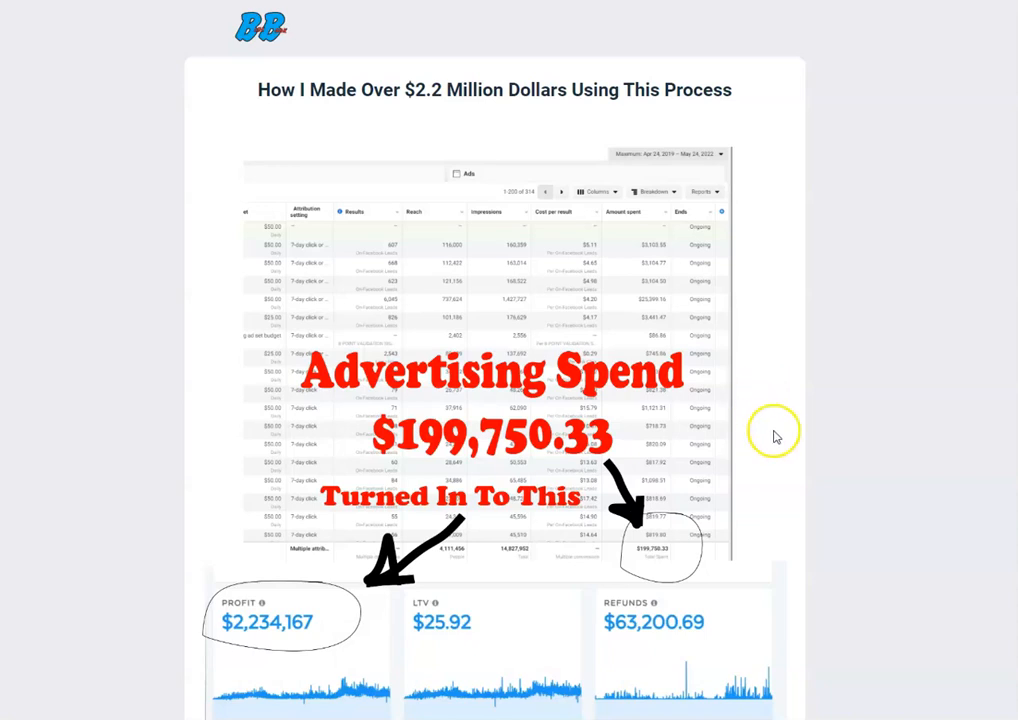
mouse_move(812, 432)
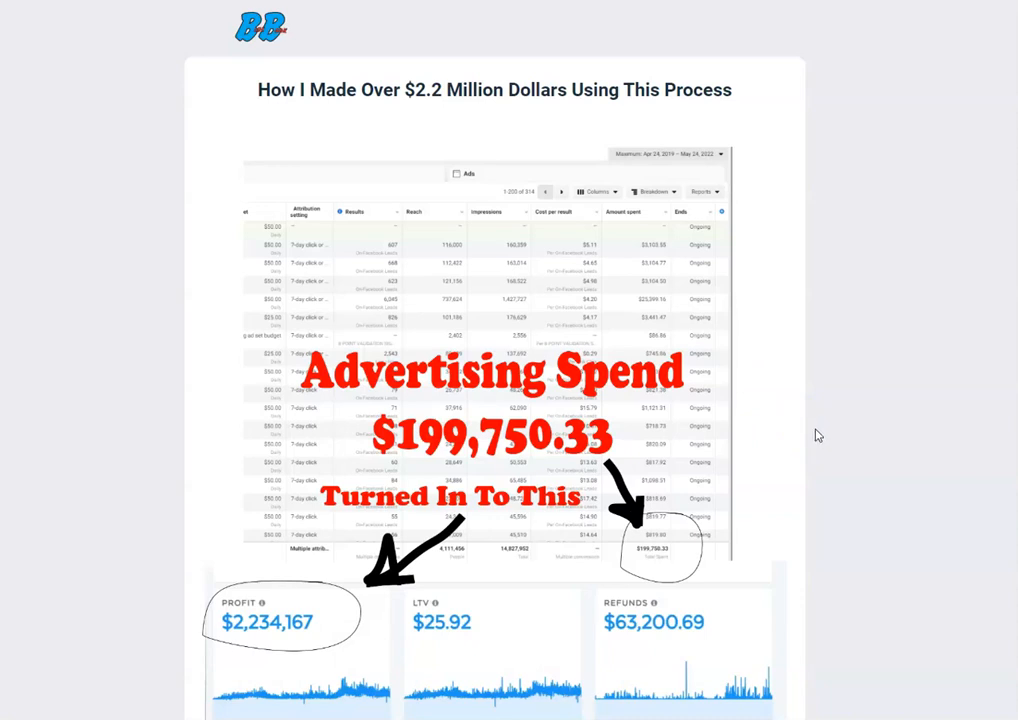
scroll("down", 3)
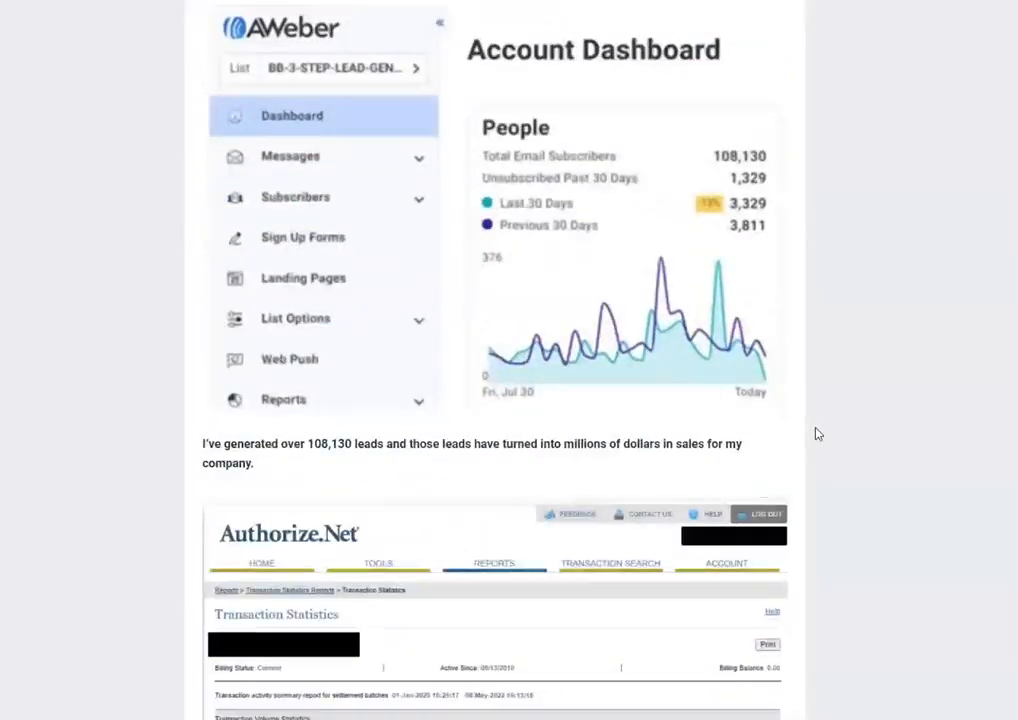
scroll("down", 3)
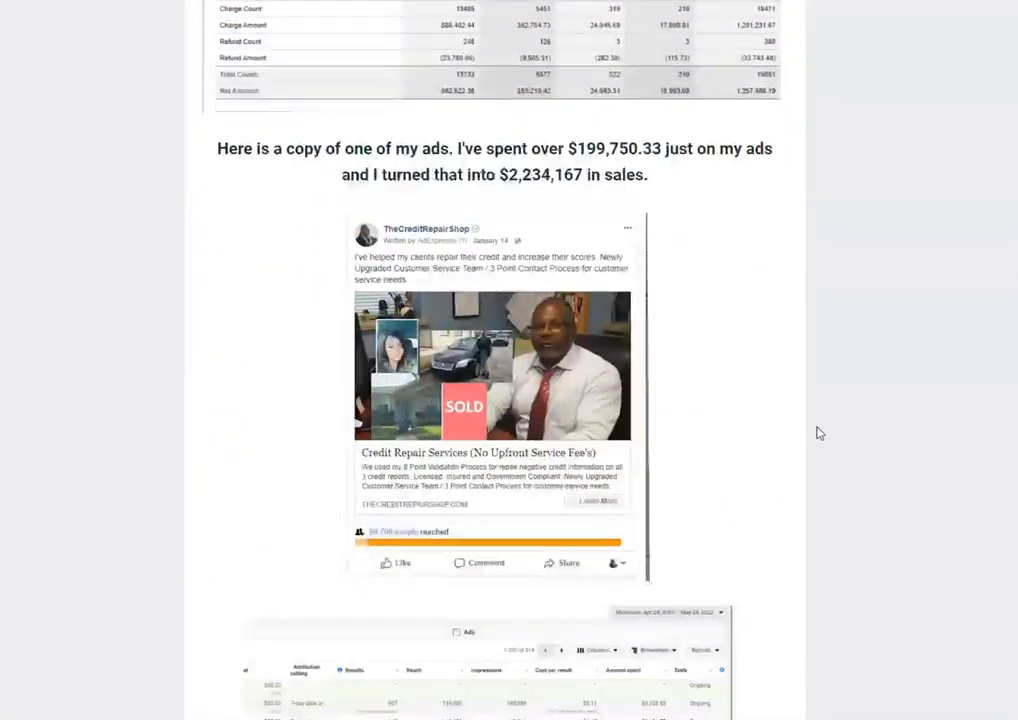
scroll("down", 3)
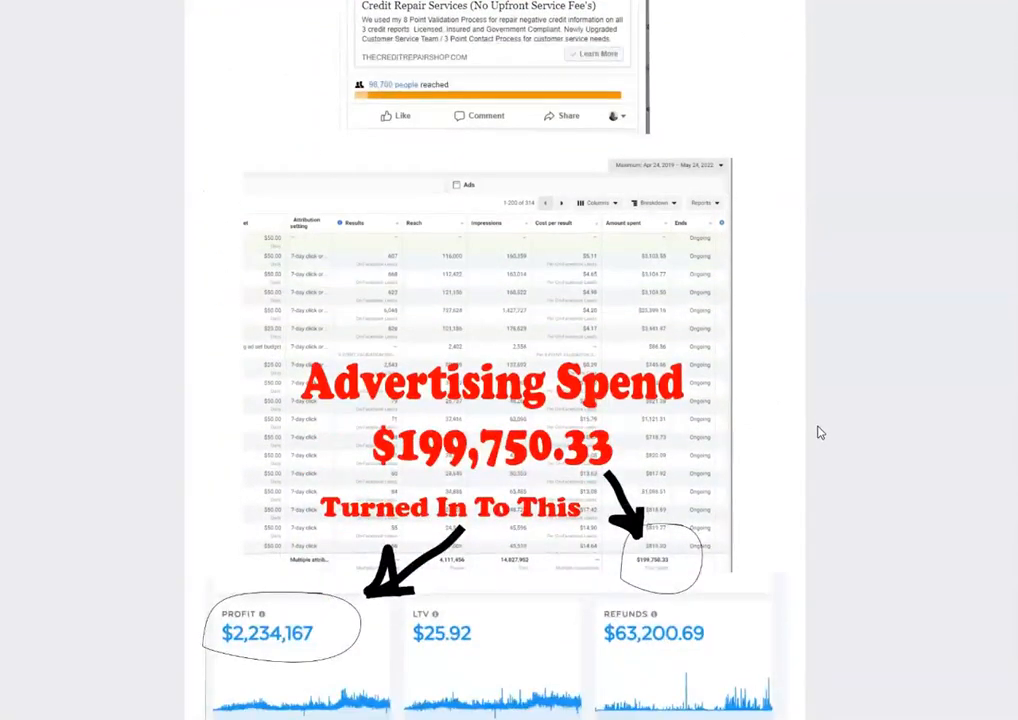
scroll("down", 3)
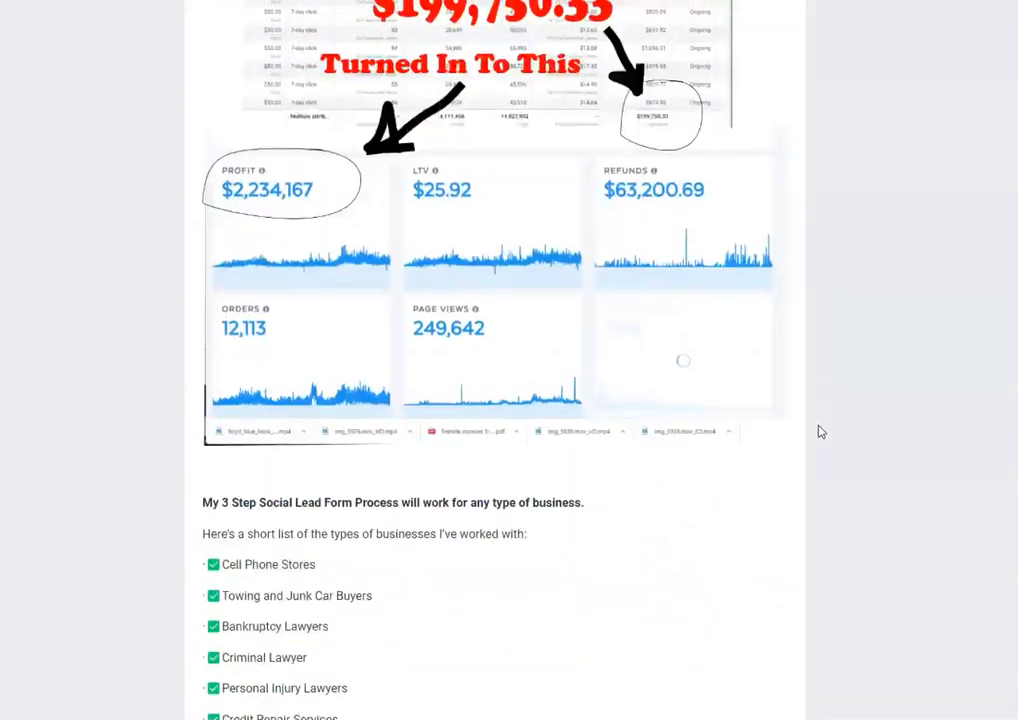
scroll("down", 3)
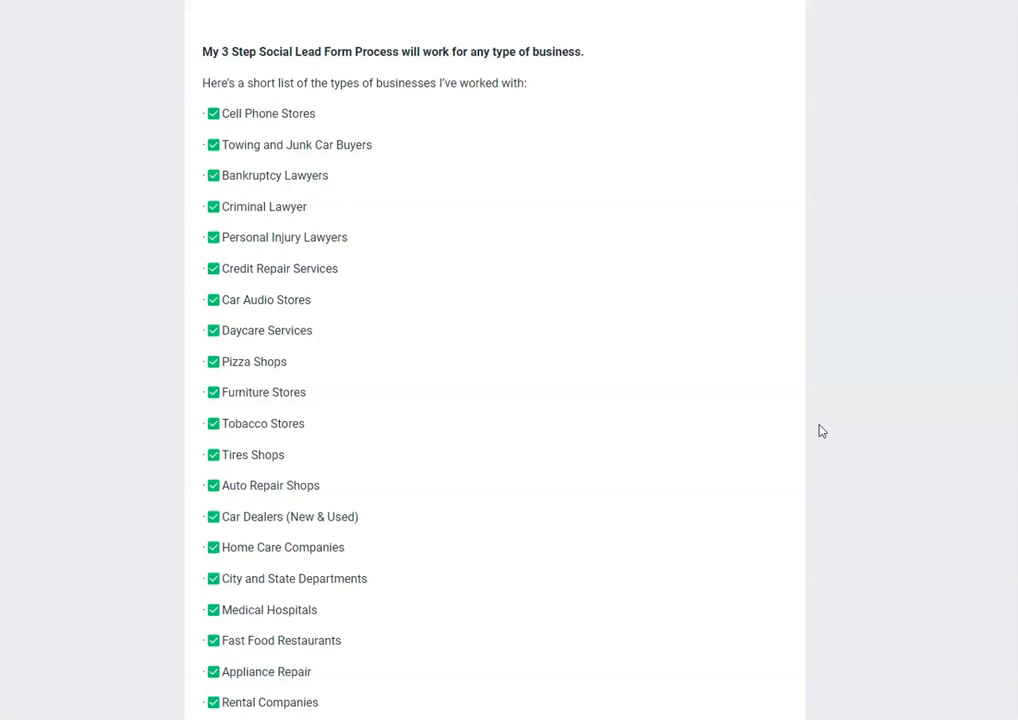
mouse_move(744, 442)
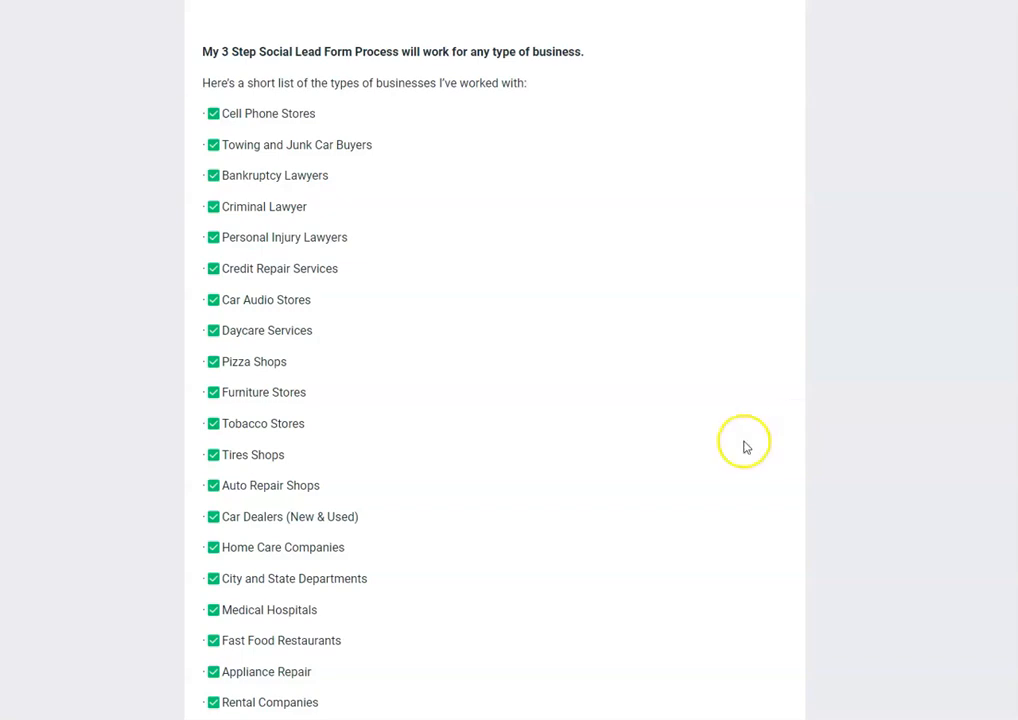
mouse_move(454, 572)
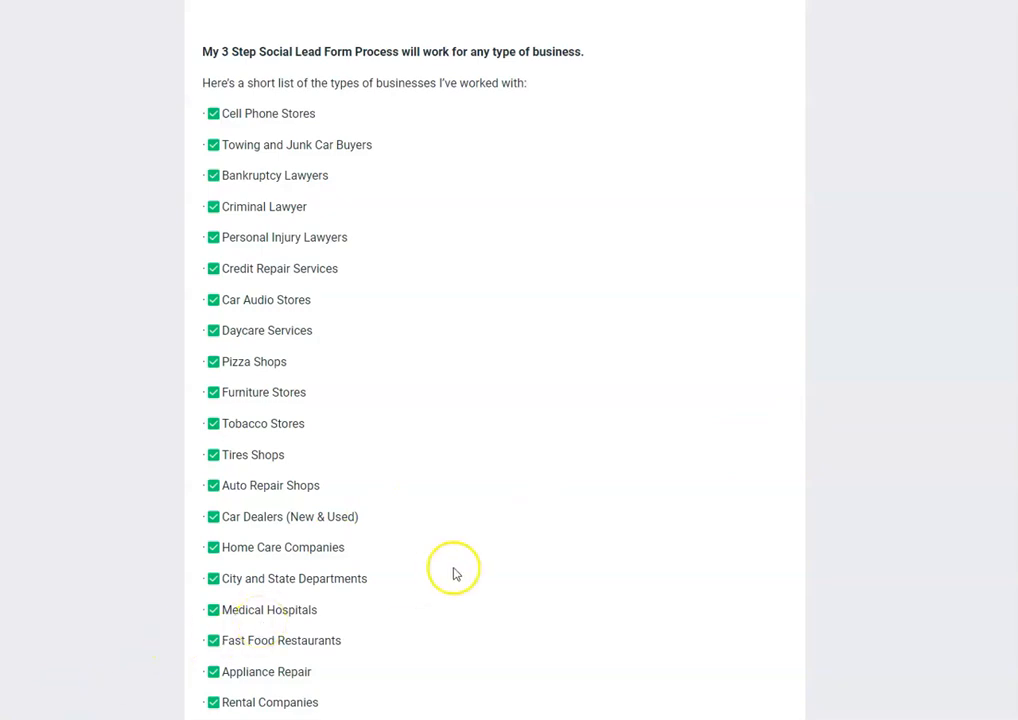
mouse_move(532, 556)
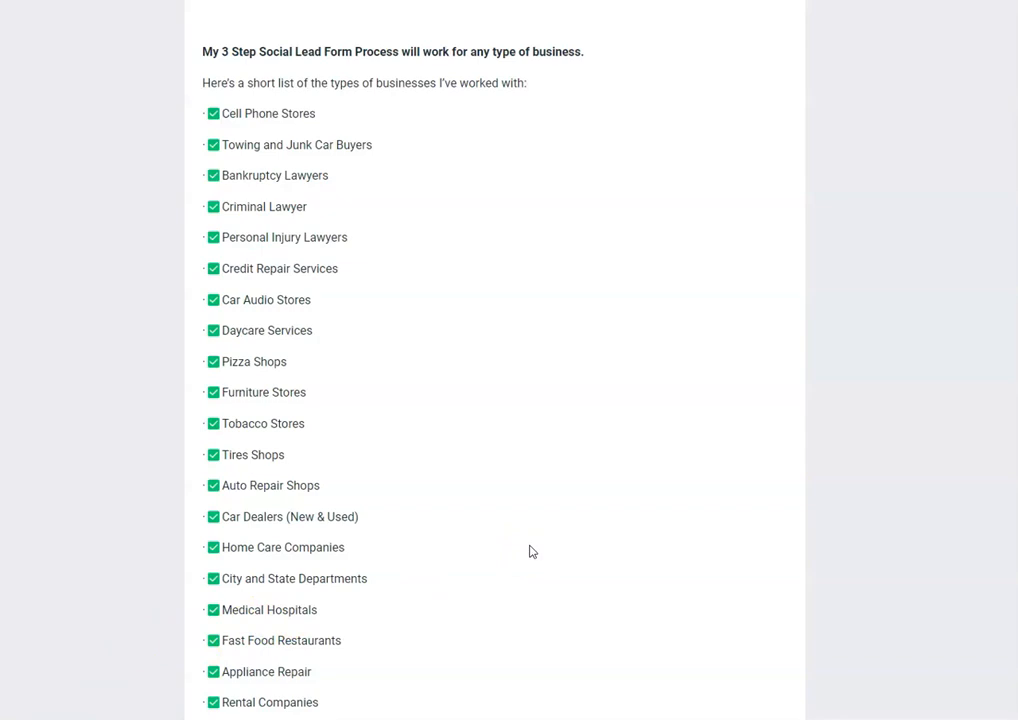
mouse_move(528, 548)
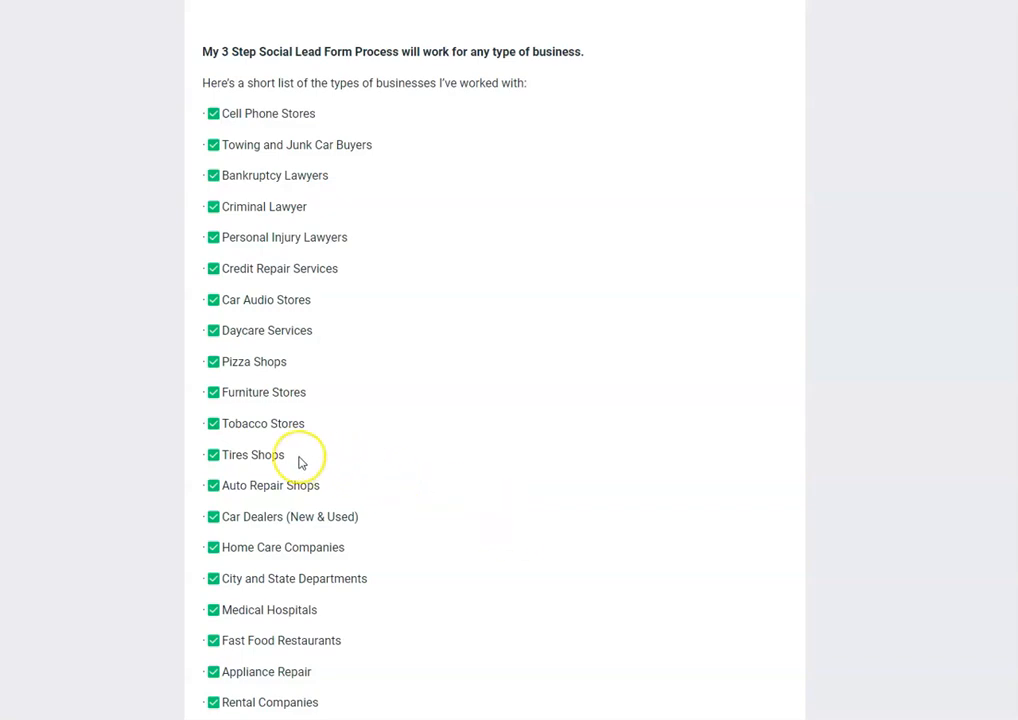
mouse_move(294, 460)
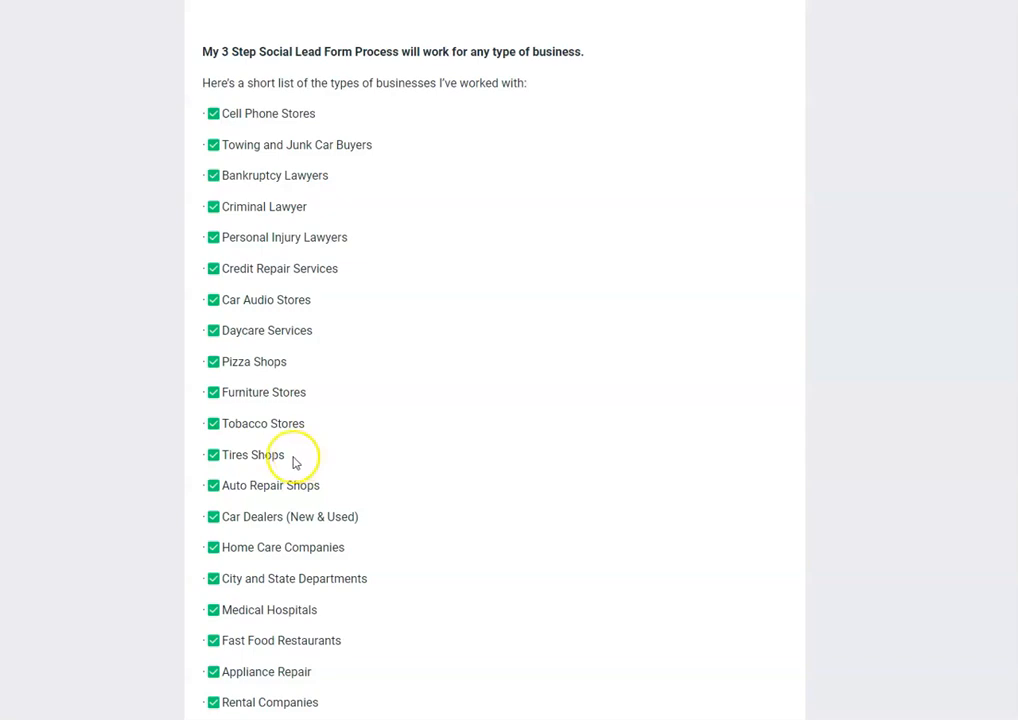
mouse_move(592, 470)
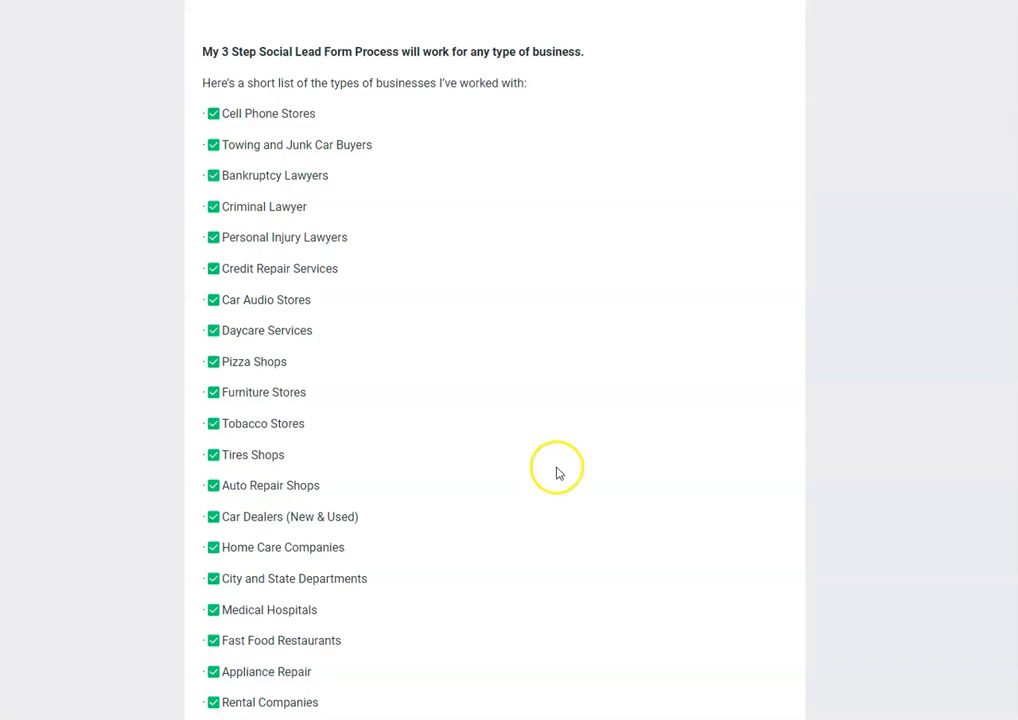
mouse_move(530, 428)
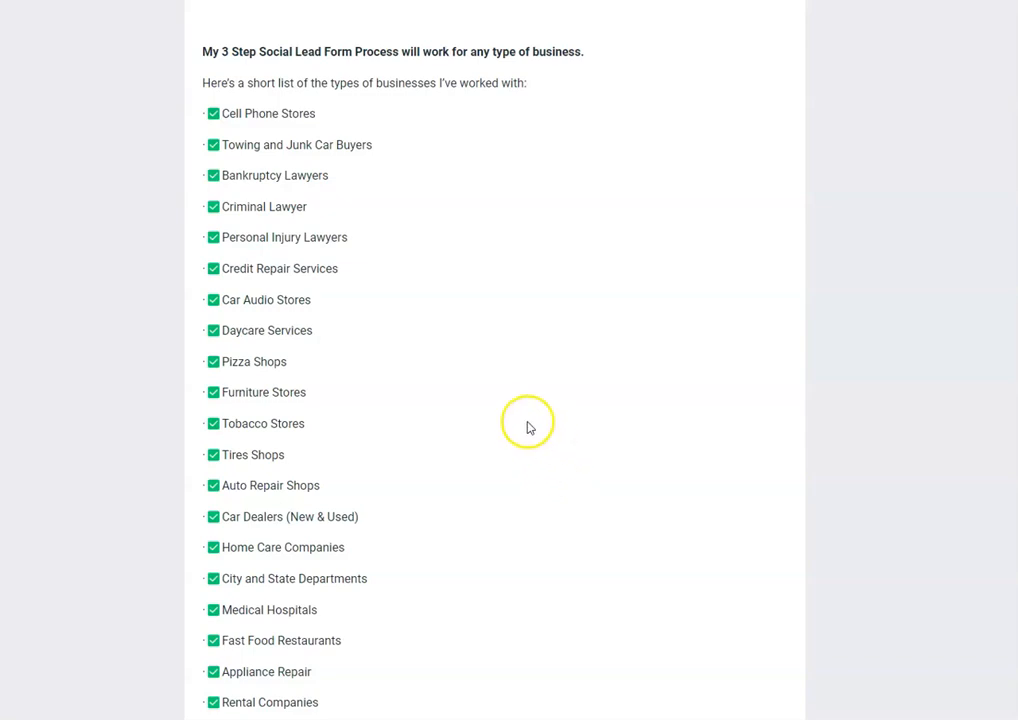
mouse_move(492, 376)
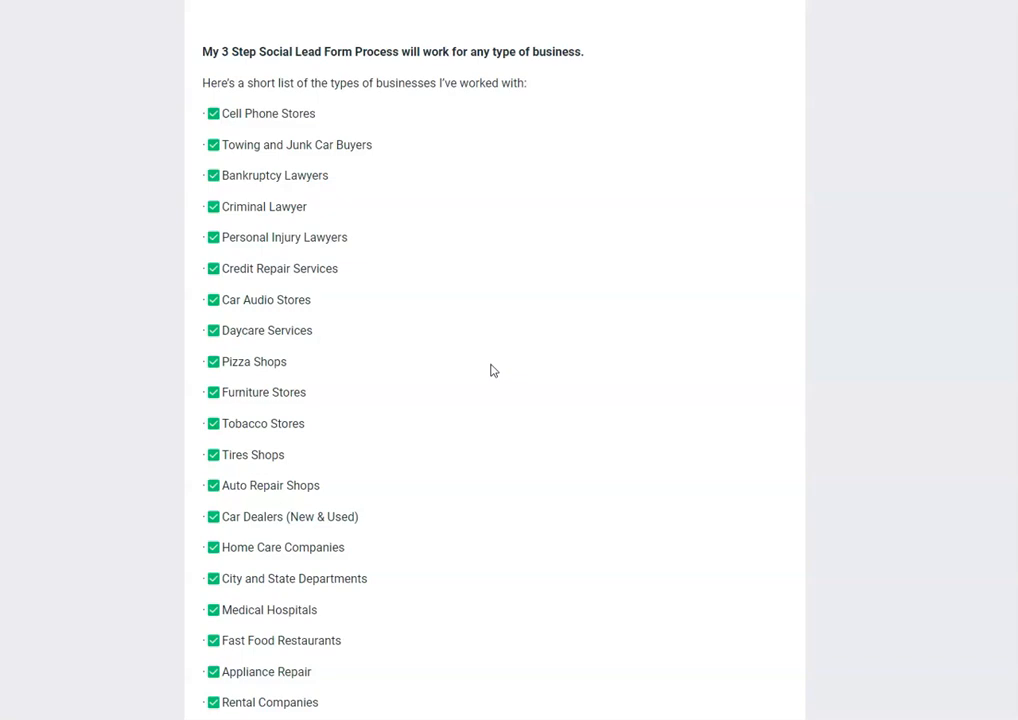
mouse_move(494, 368)
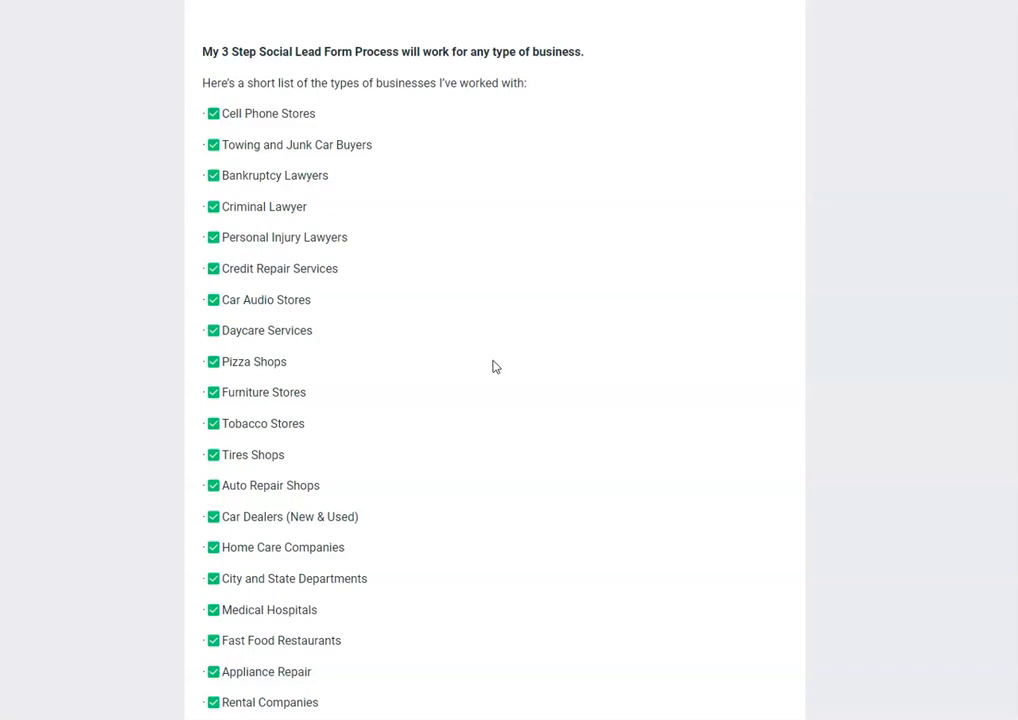
scroll("down", 3)
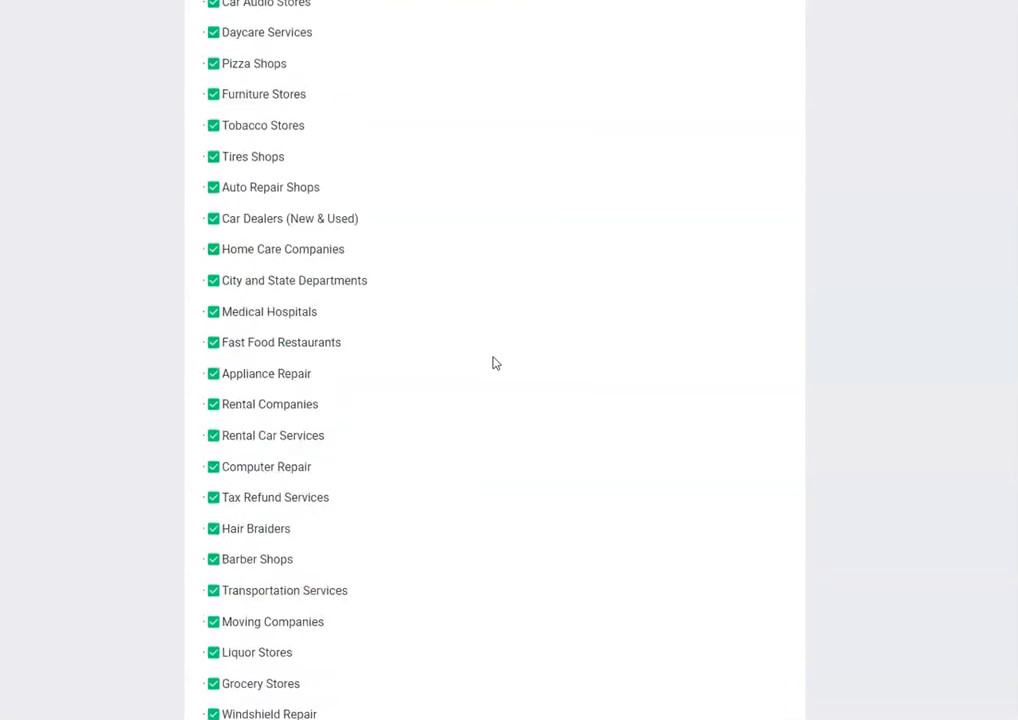
scroll("down", 3)
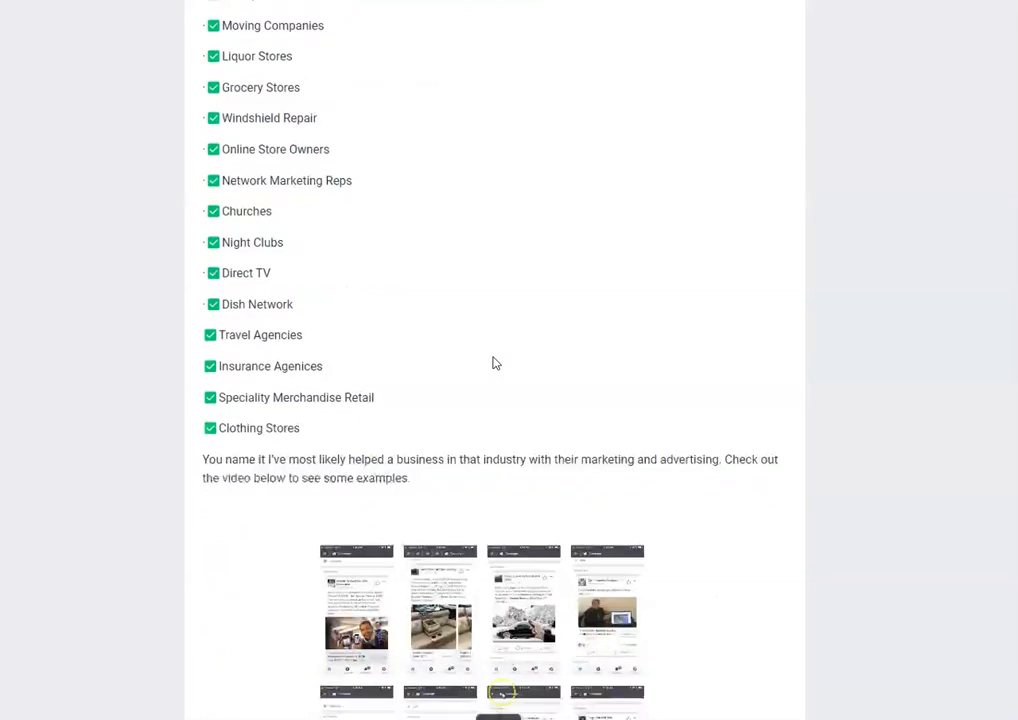
scroll("down", 3)
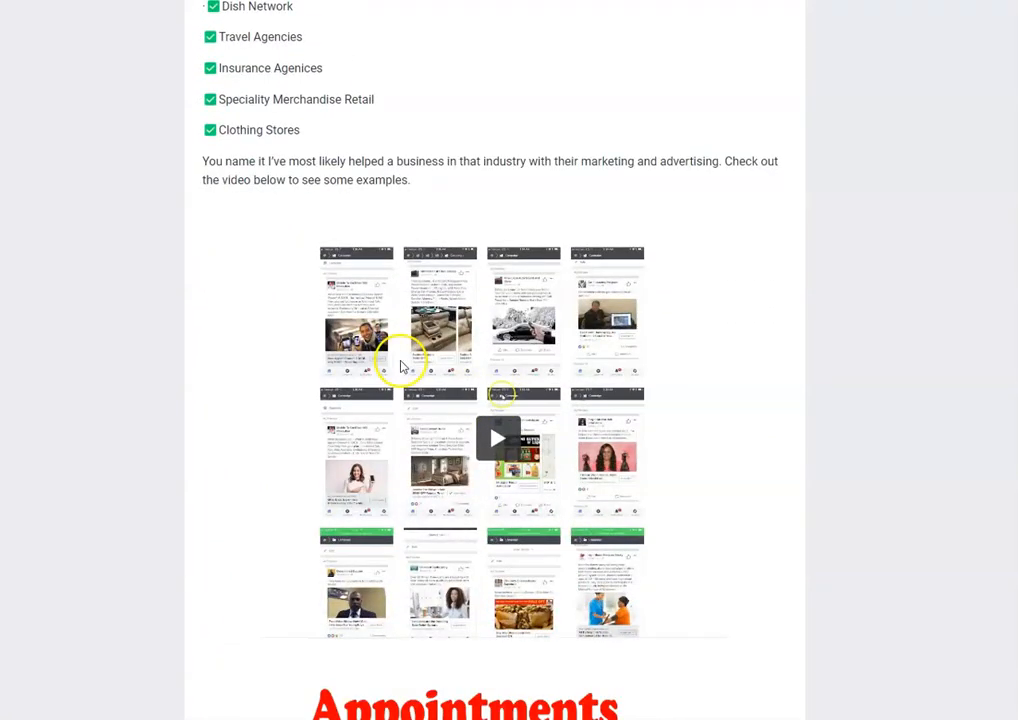
mouse_move(464, 482)
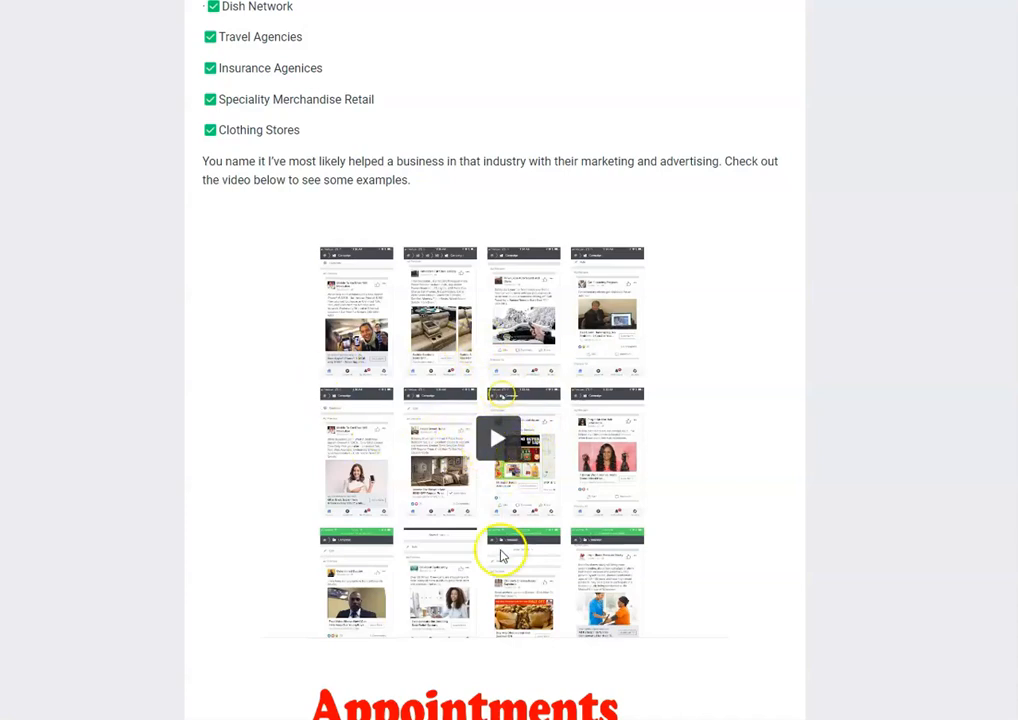
scroll("down", 3)
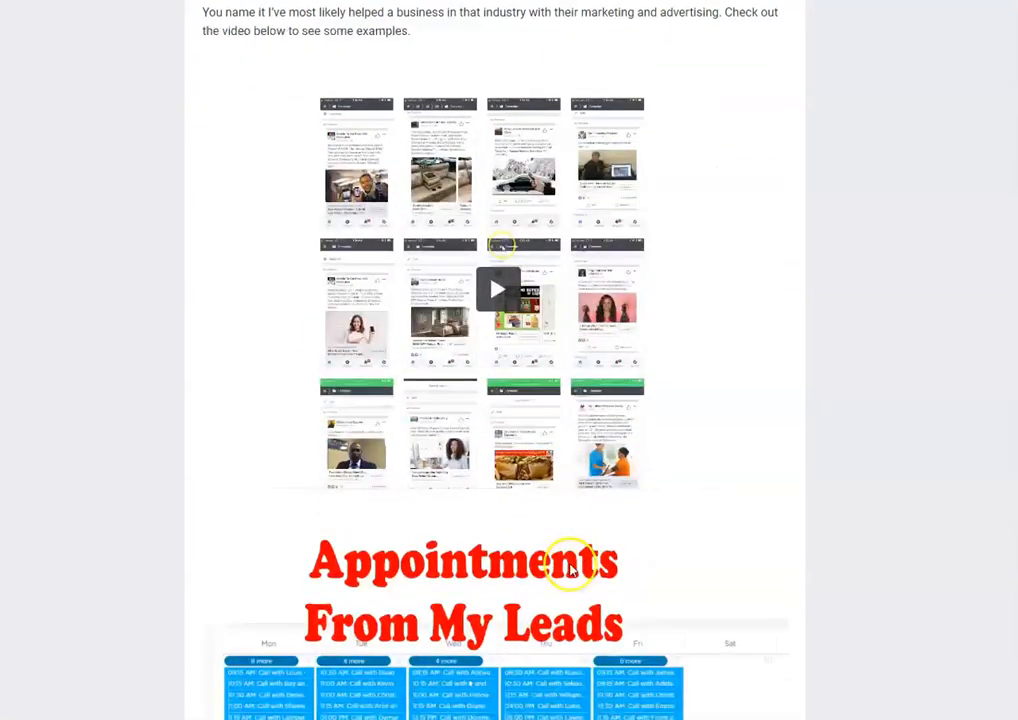
scroll("down", 3)
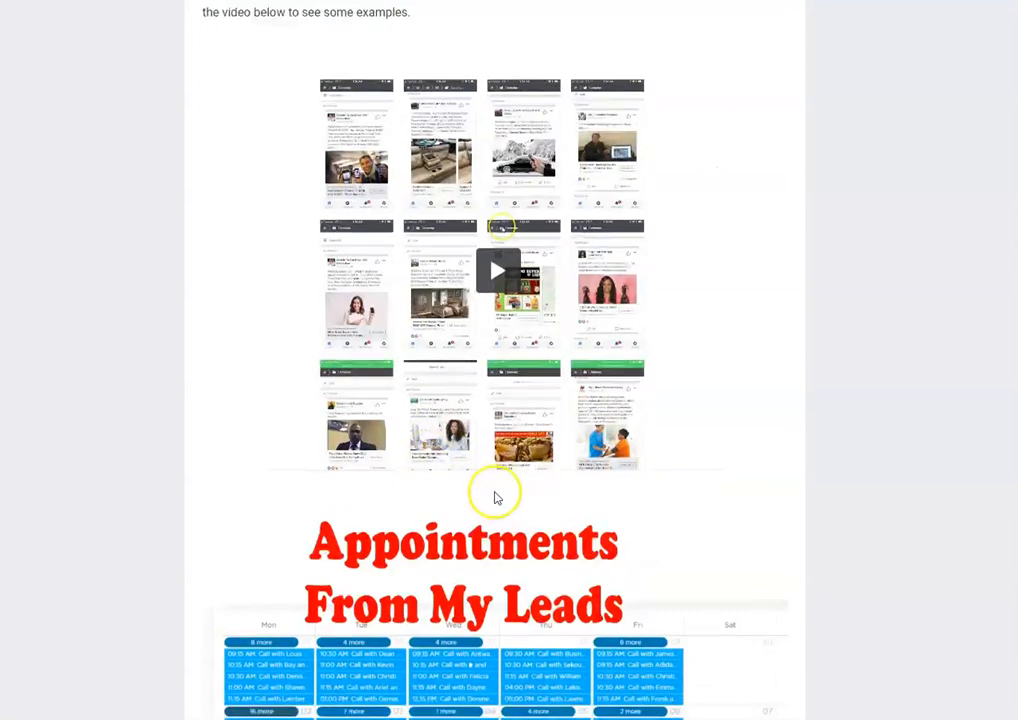
scroll("down", 3)
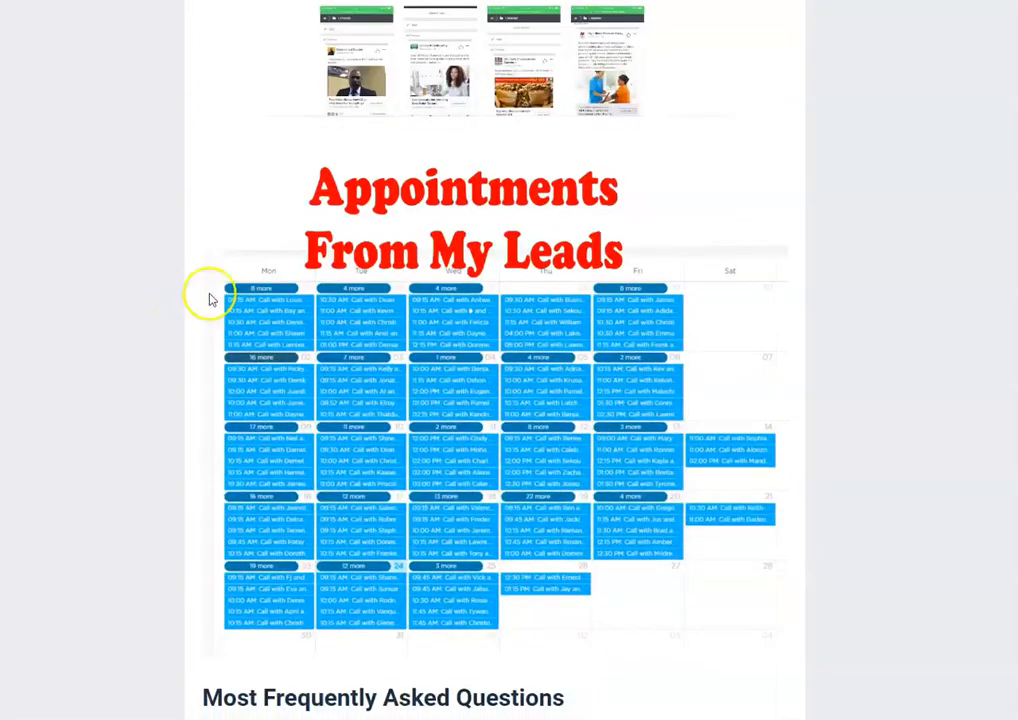
mouse_move(182, 530)
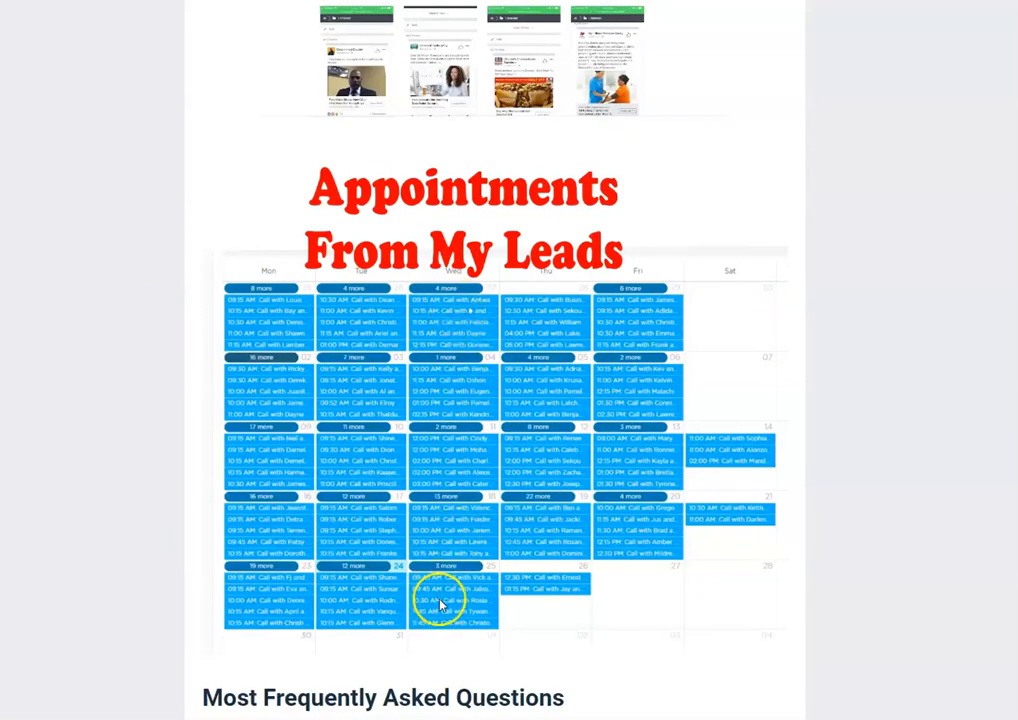
scroll("down", 3)
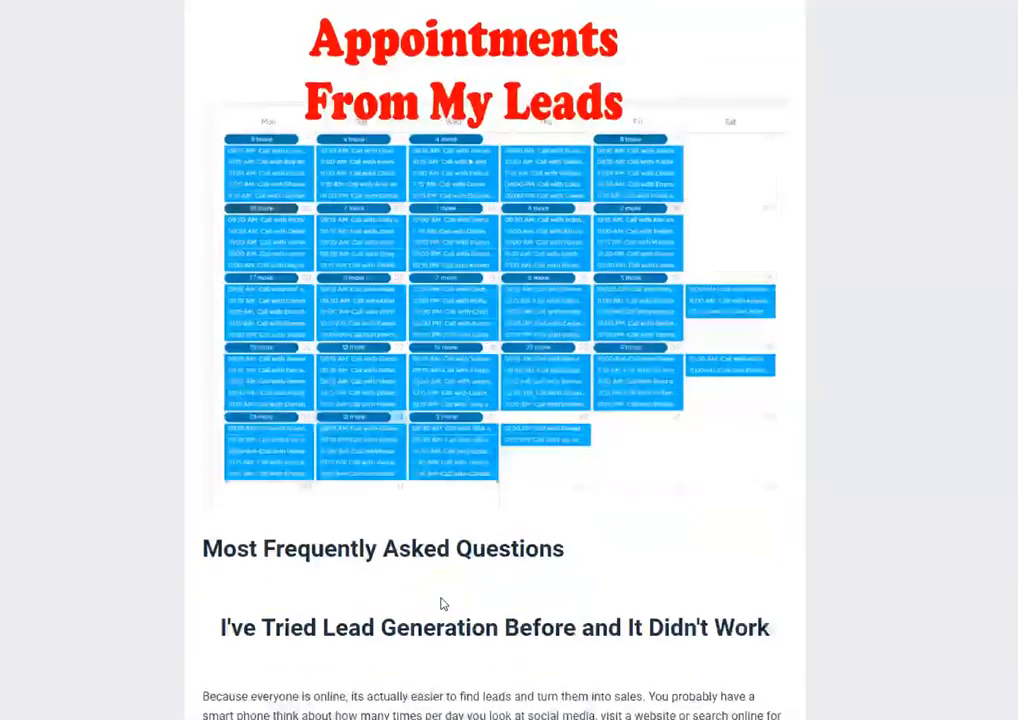
scroll("down", 3)
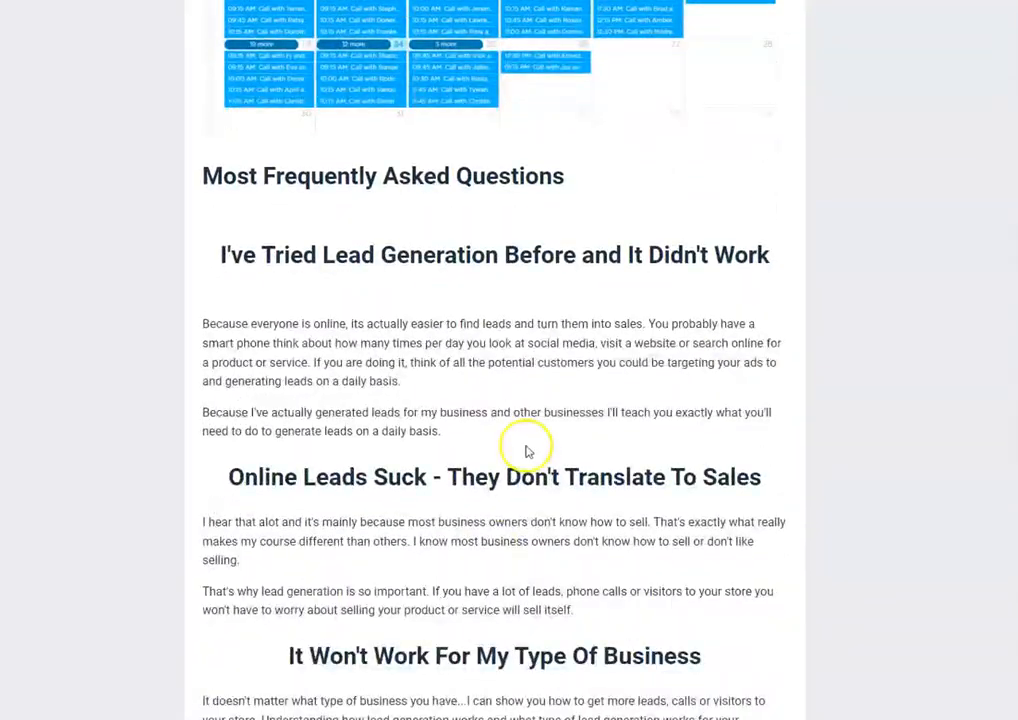
scroll("down", 3)
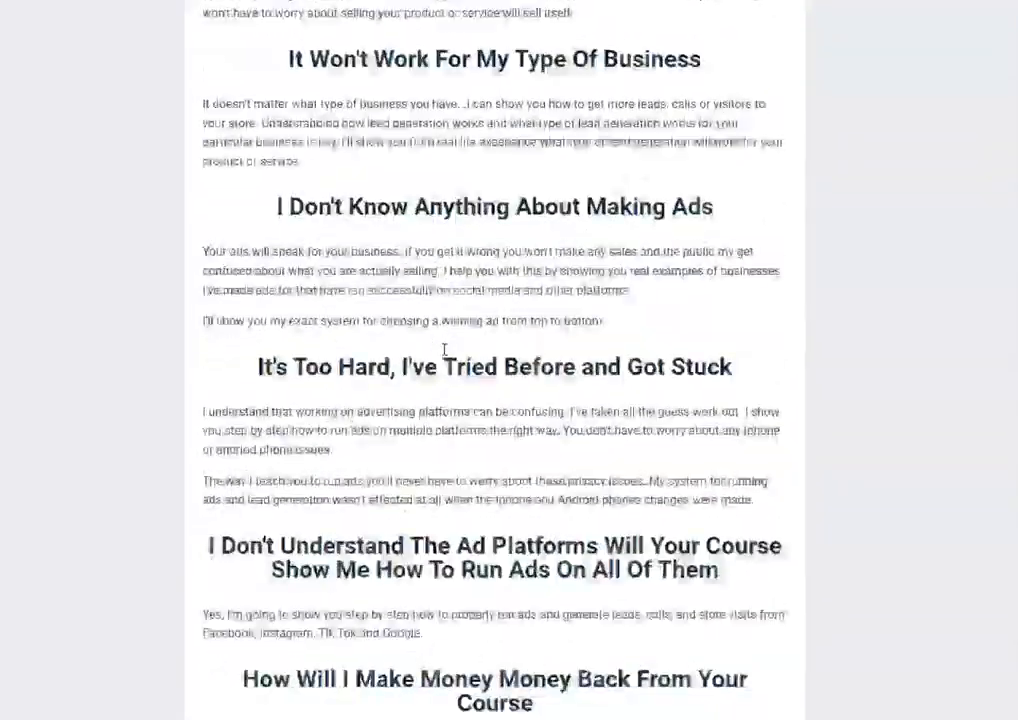
scroll("down", 3)
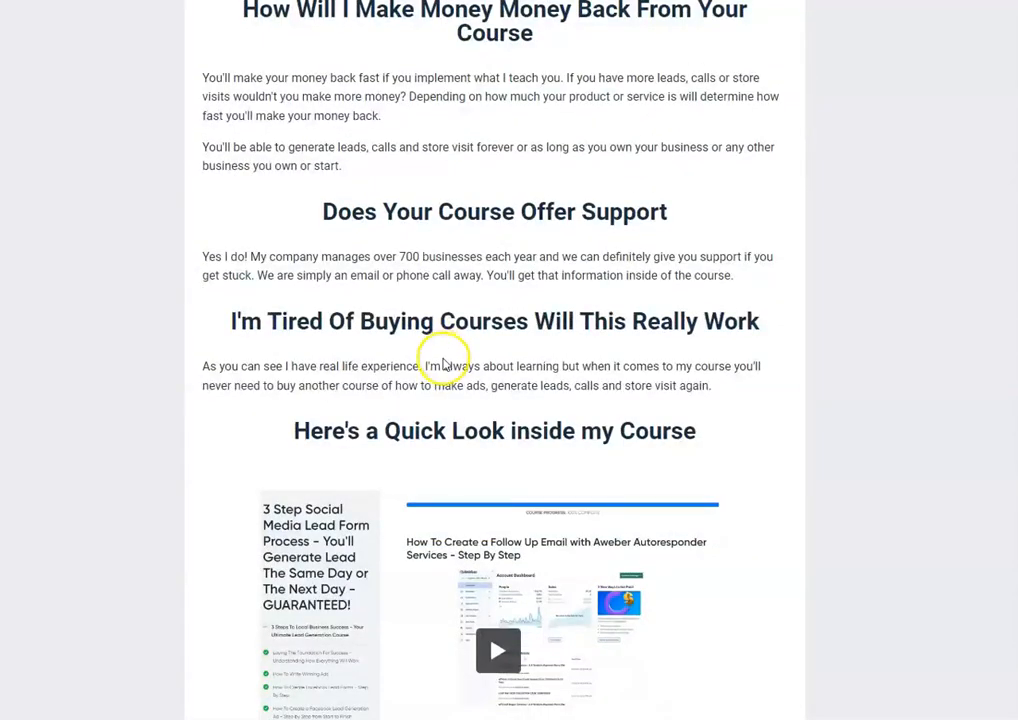
mouse_move(764, 550)
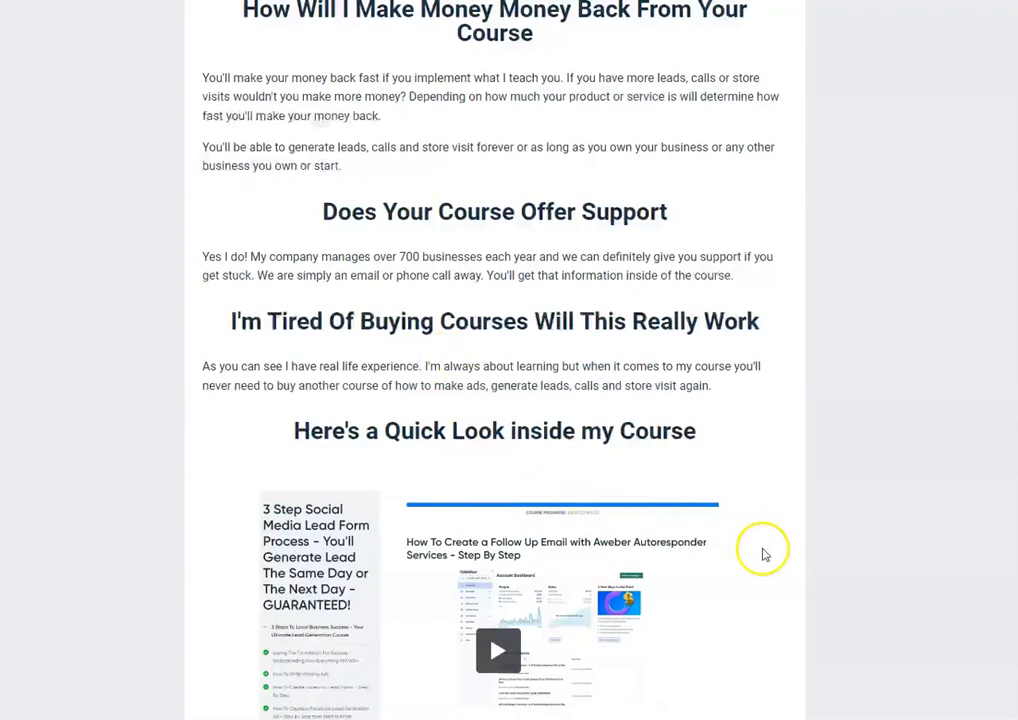
scroll("down", 3)
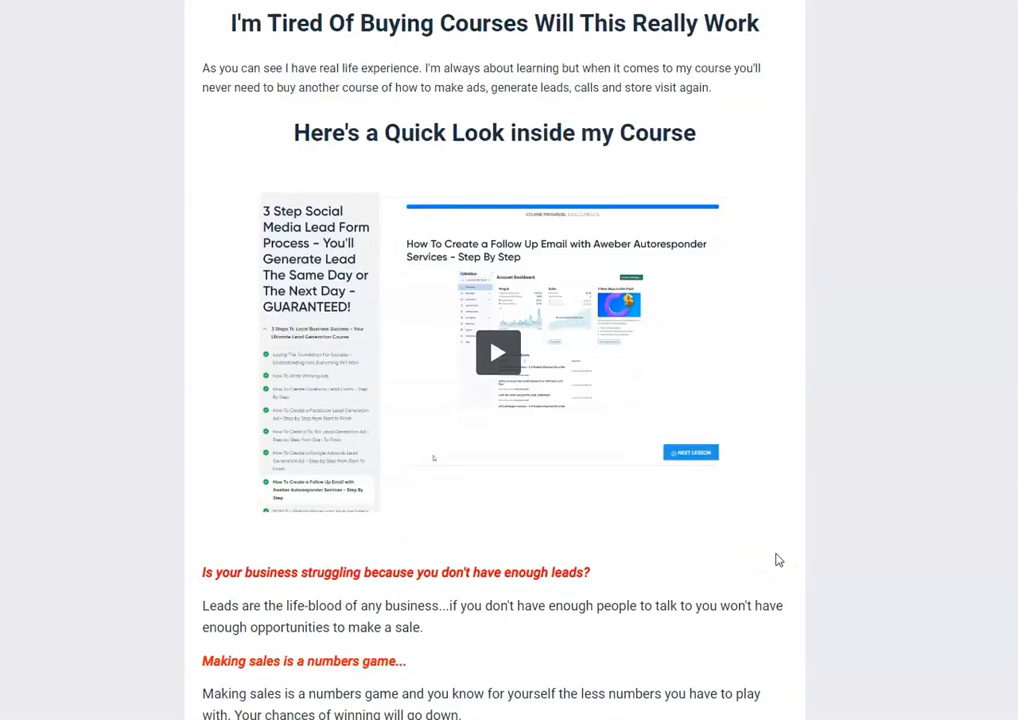
scroll("down", 3)
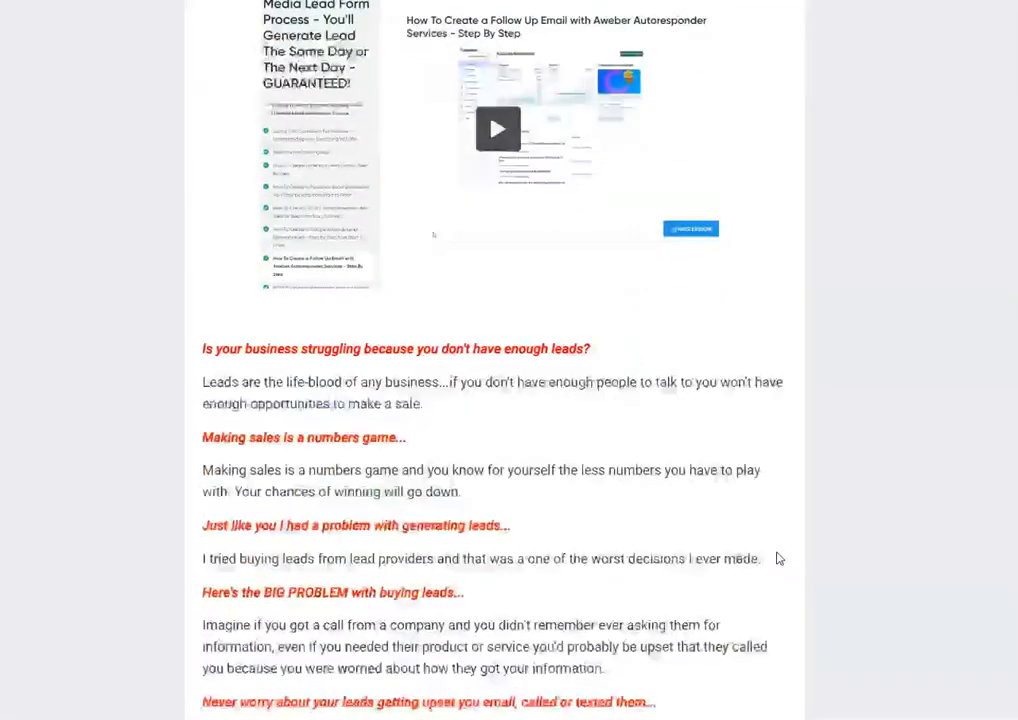
scroll("down", 3)
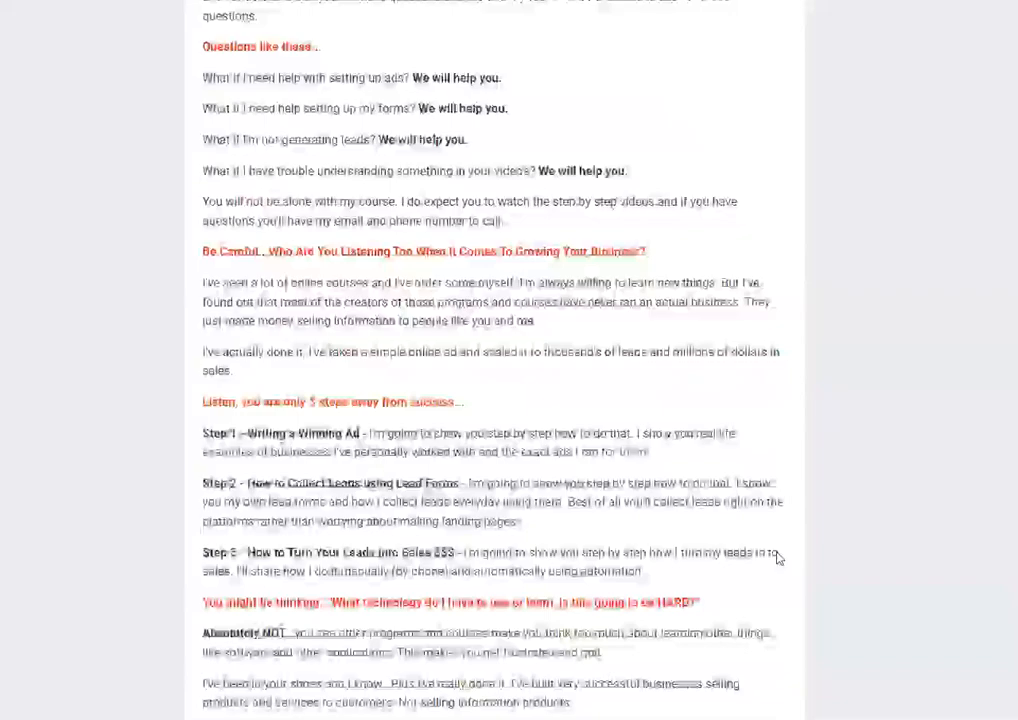
scroll("down", 3)
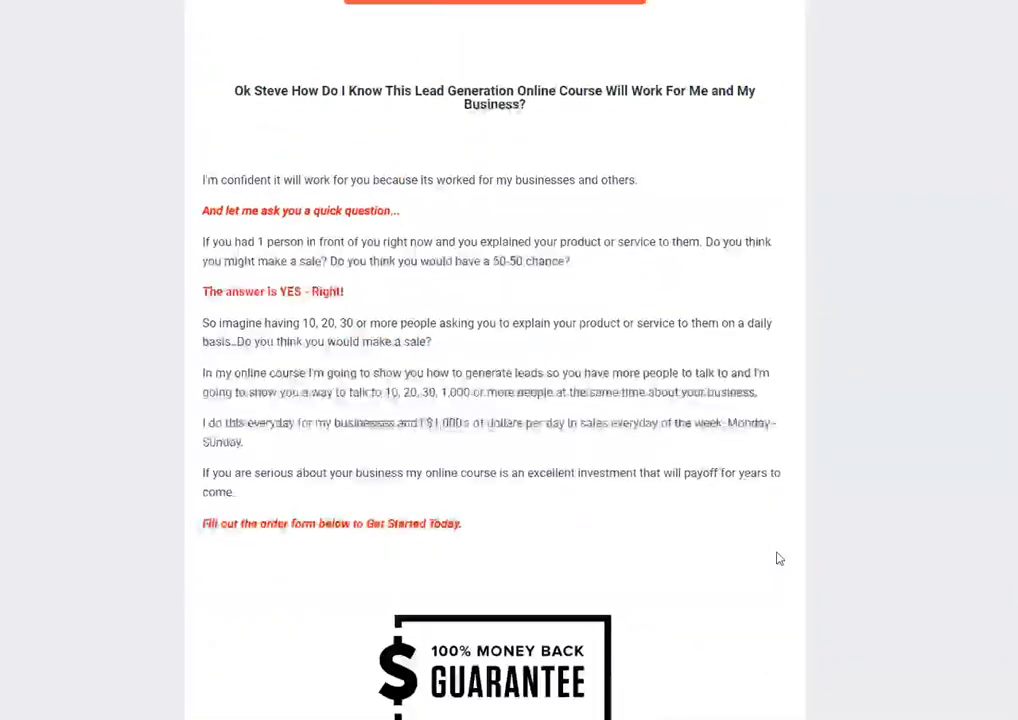
scroll("down", 3)
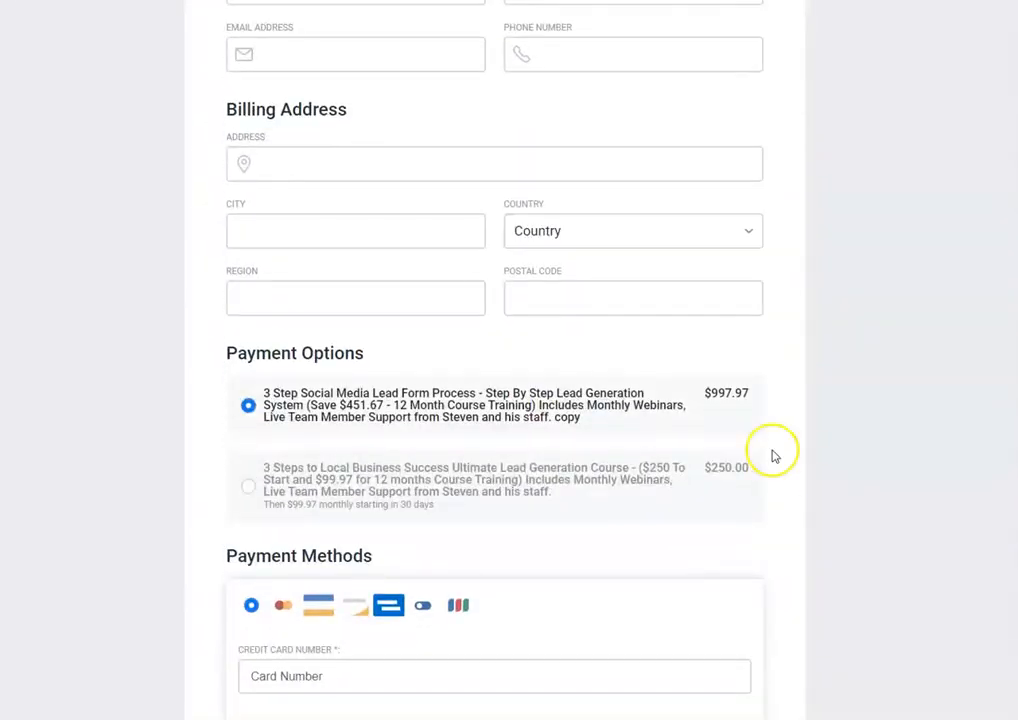
mouse_move(800, 432)
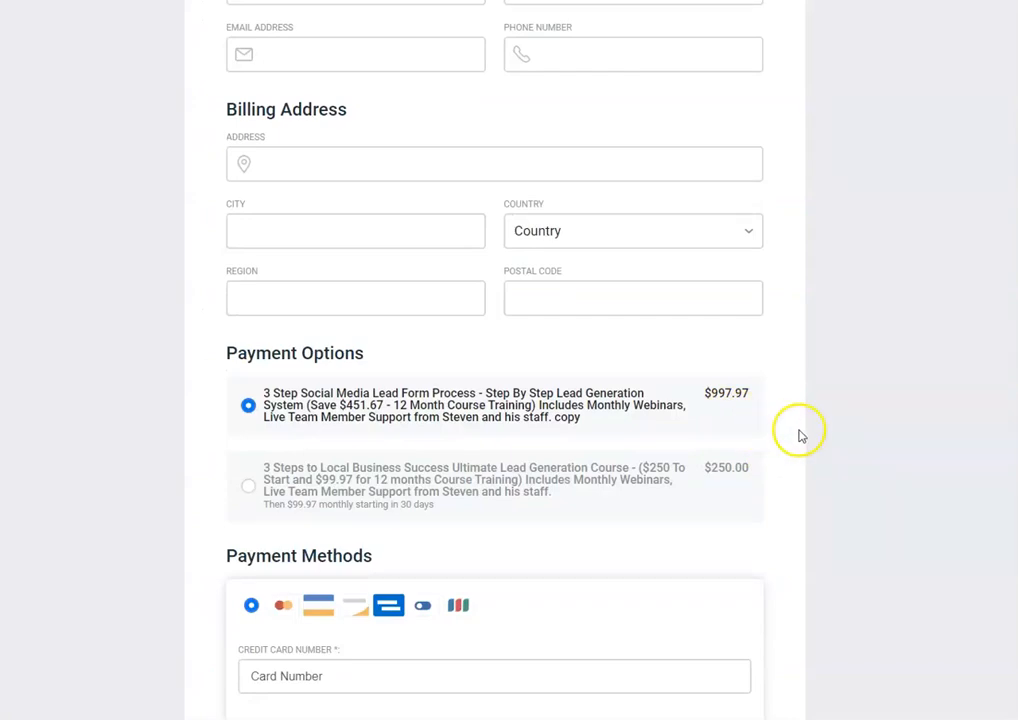
mouse_move(818, 438)
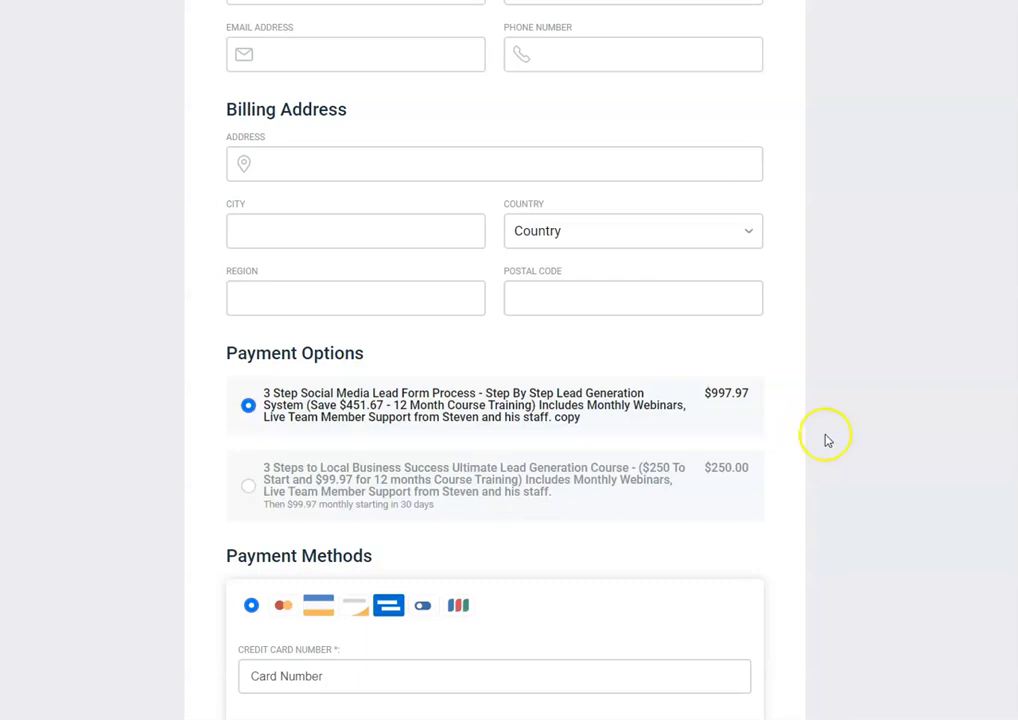
mouse_move(830, 436)
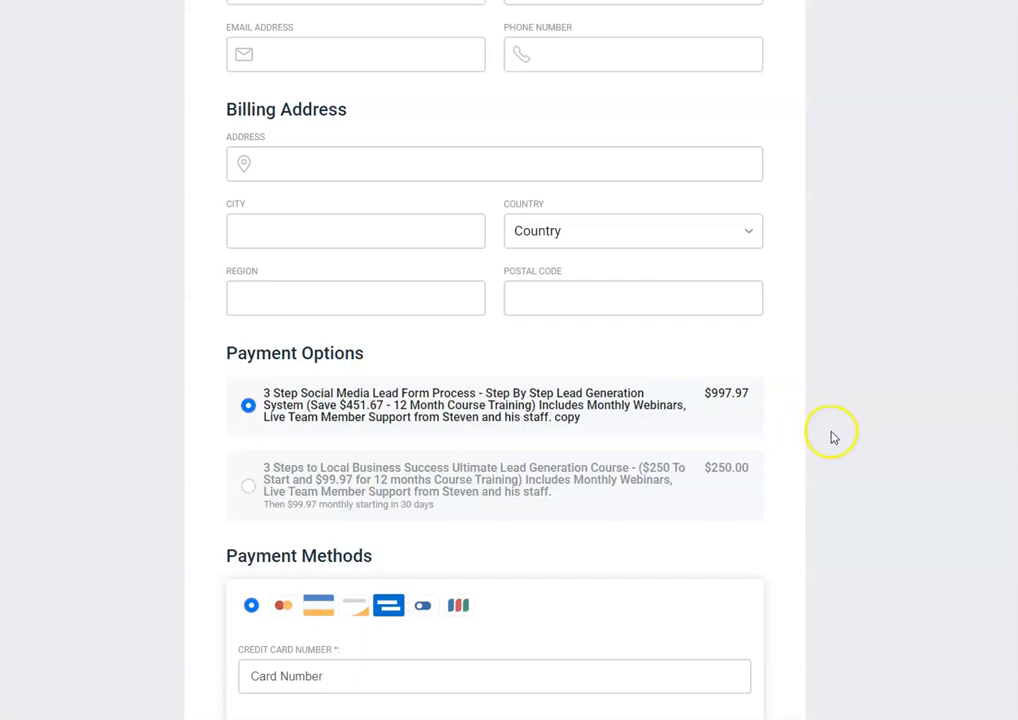
mouse_move(836, 446)
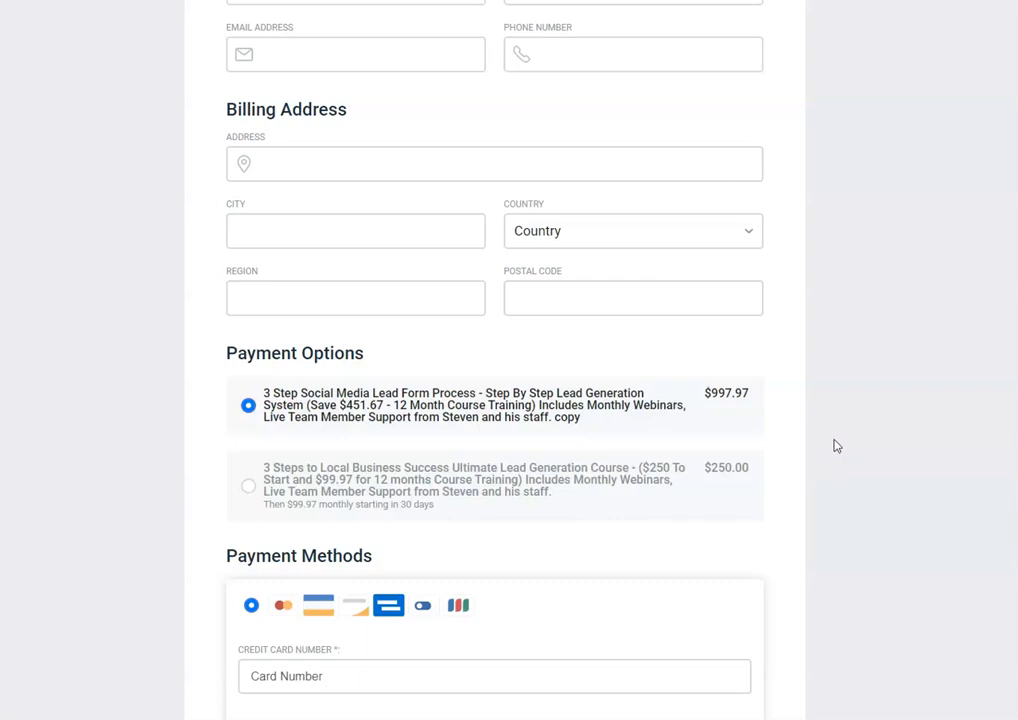
mouse_move(824, 460)
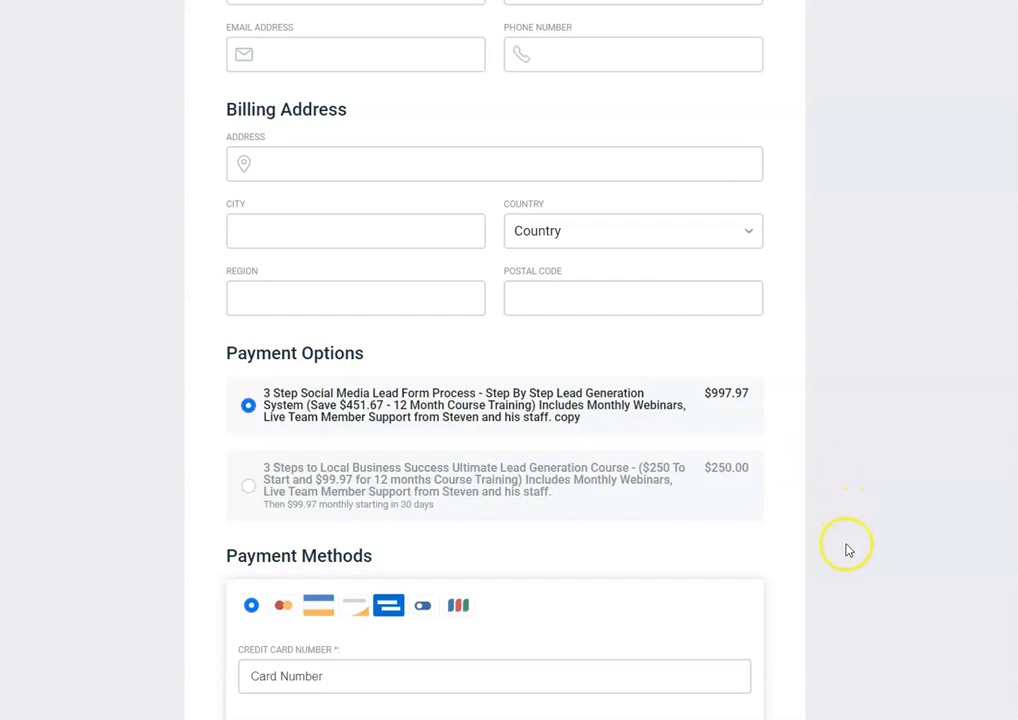
mouse_move(838, 540)
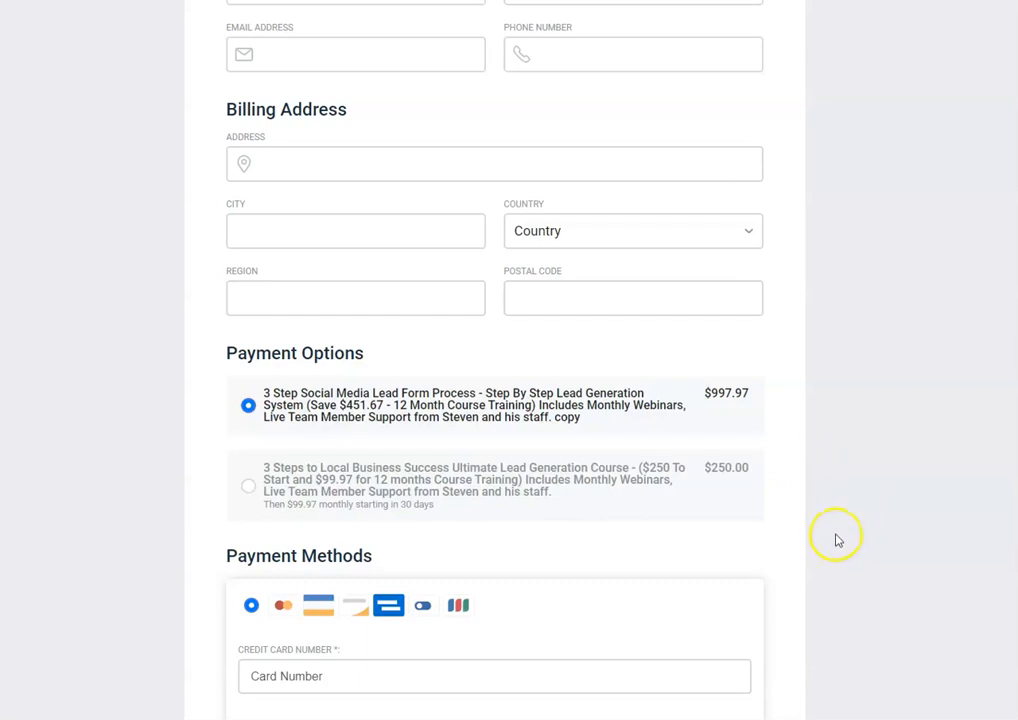
mouse_move(832, 544)
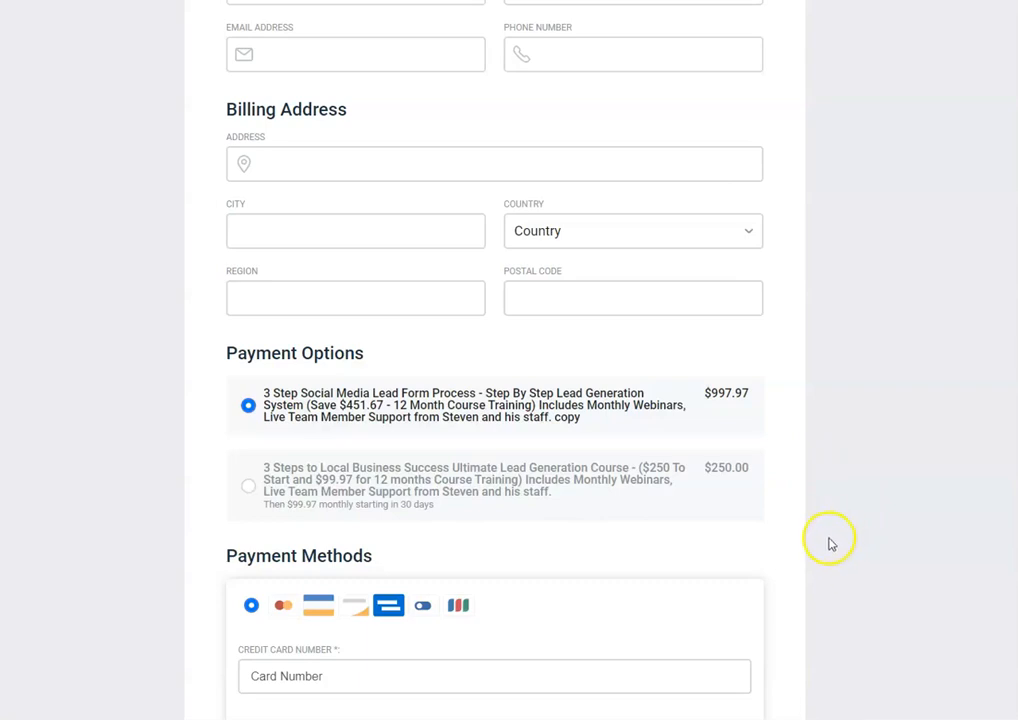
mouse_move(780, 568)
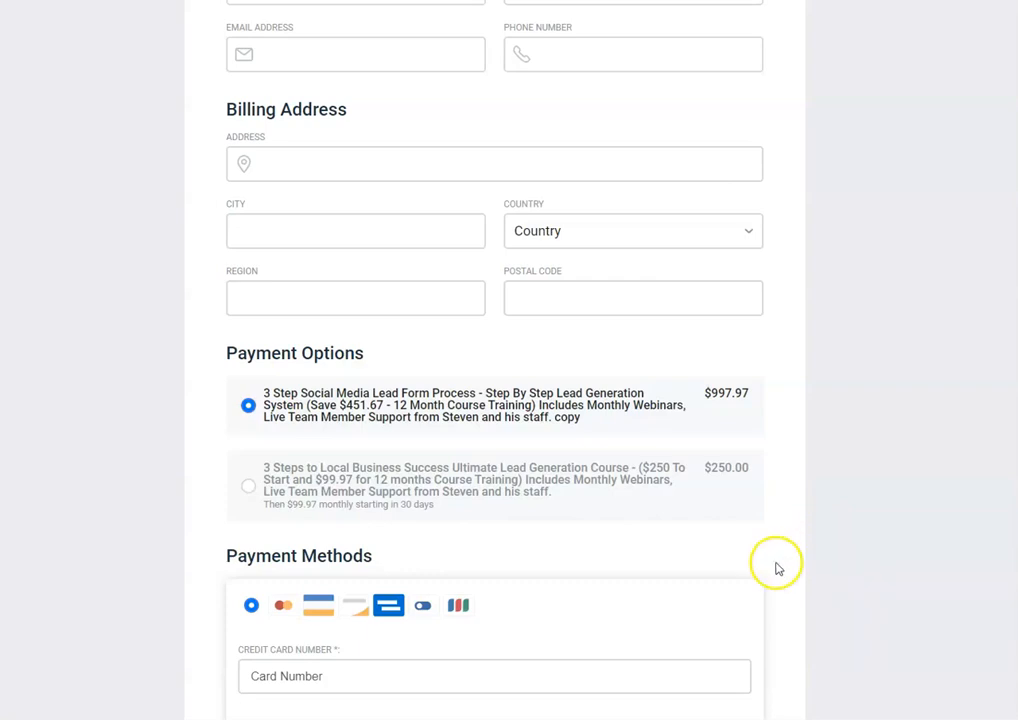
mouse_move(826, 572)
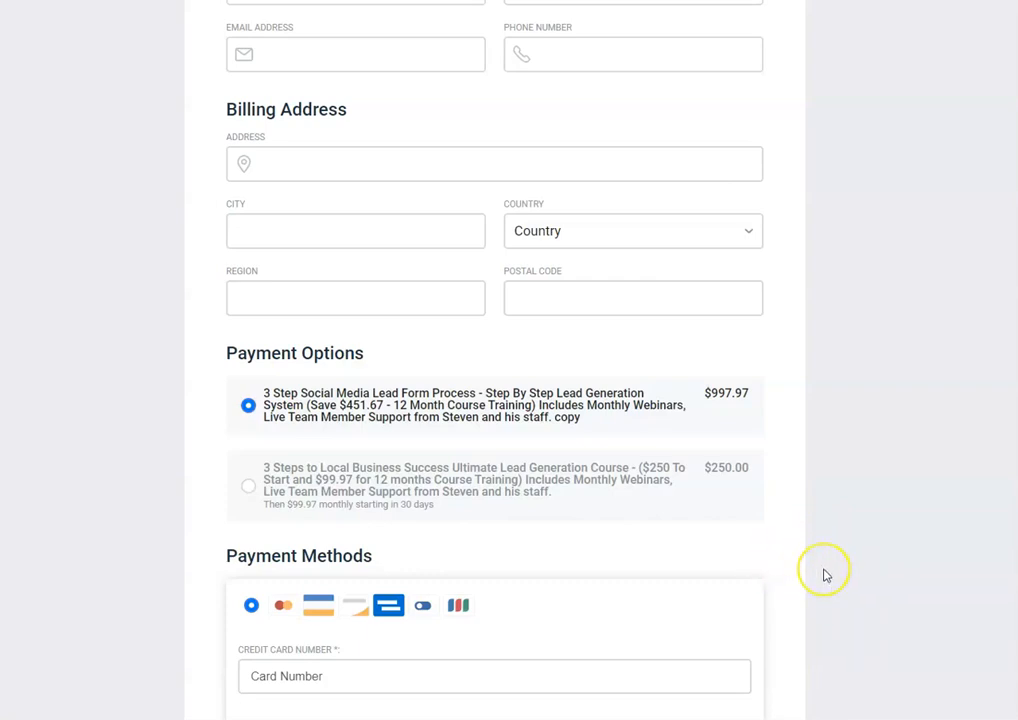
mouse_move(504, 552)
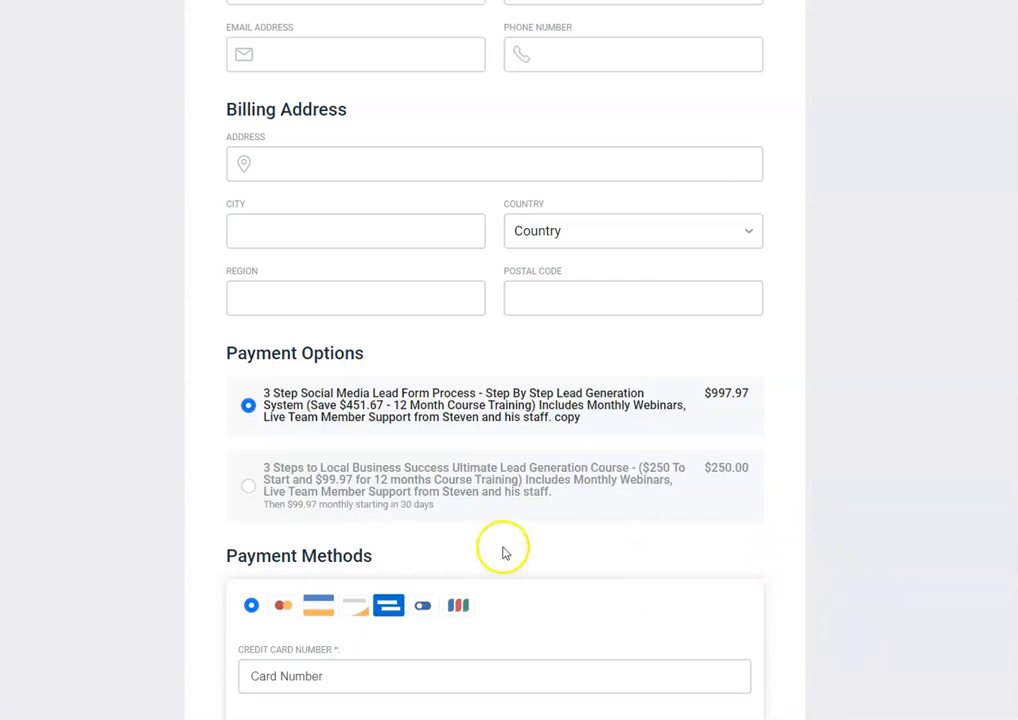